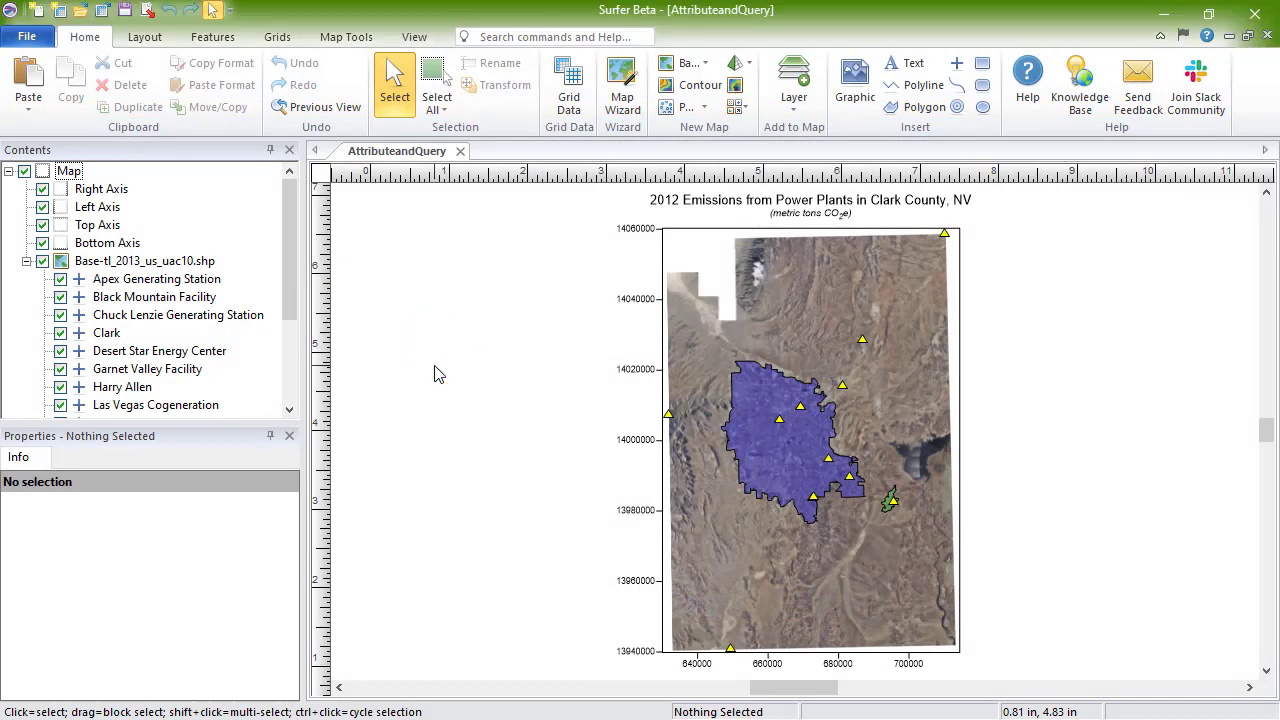
Step: Select the Base-tl_2013_us_uac10.shp layer in Contents and bring up Map Tools
{"action": "left_click", "coordinate": [148, 261]}
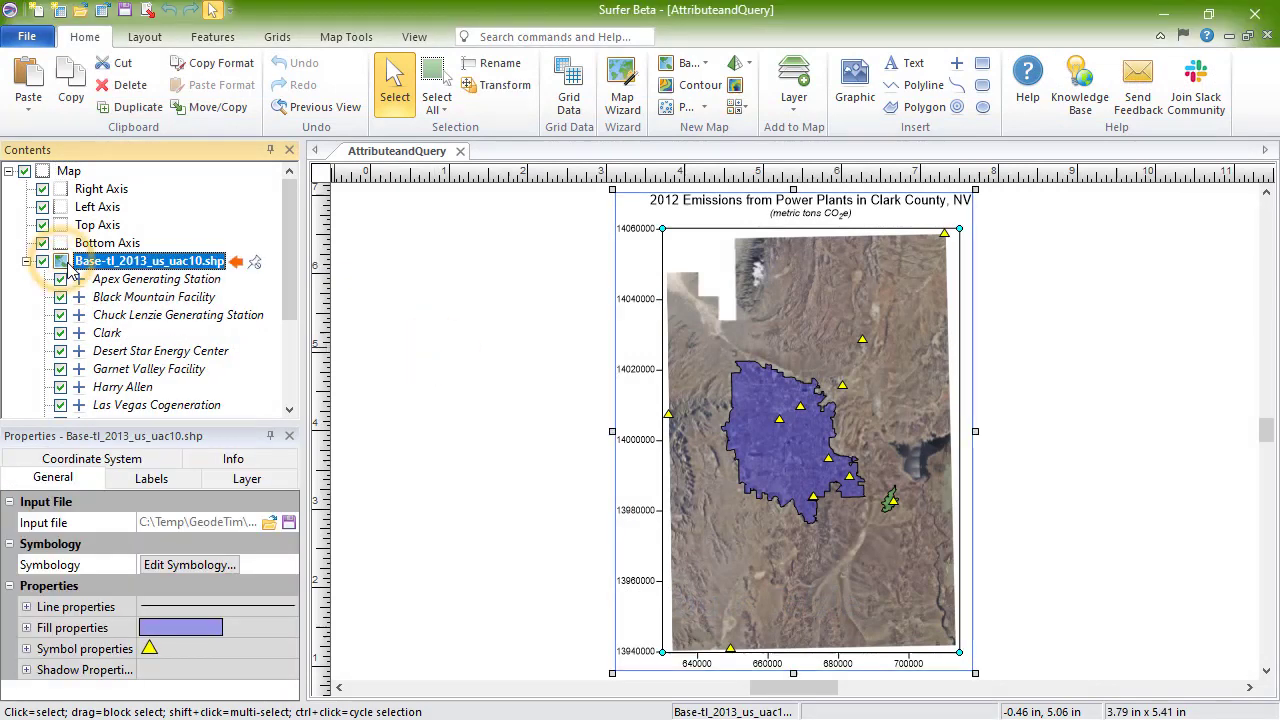
{"action": "left_click", "coordinate": [346, 37]}
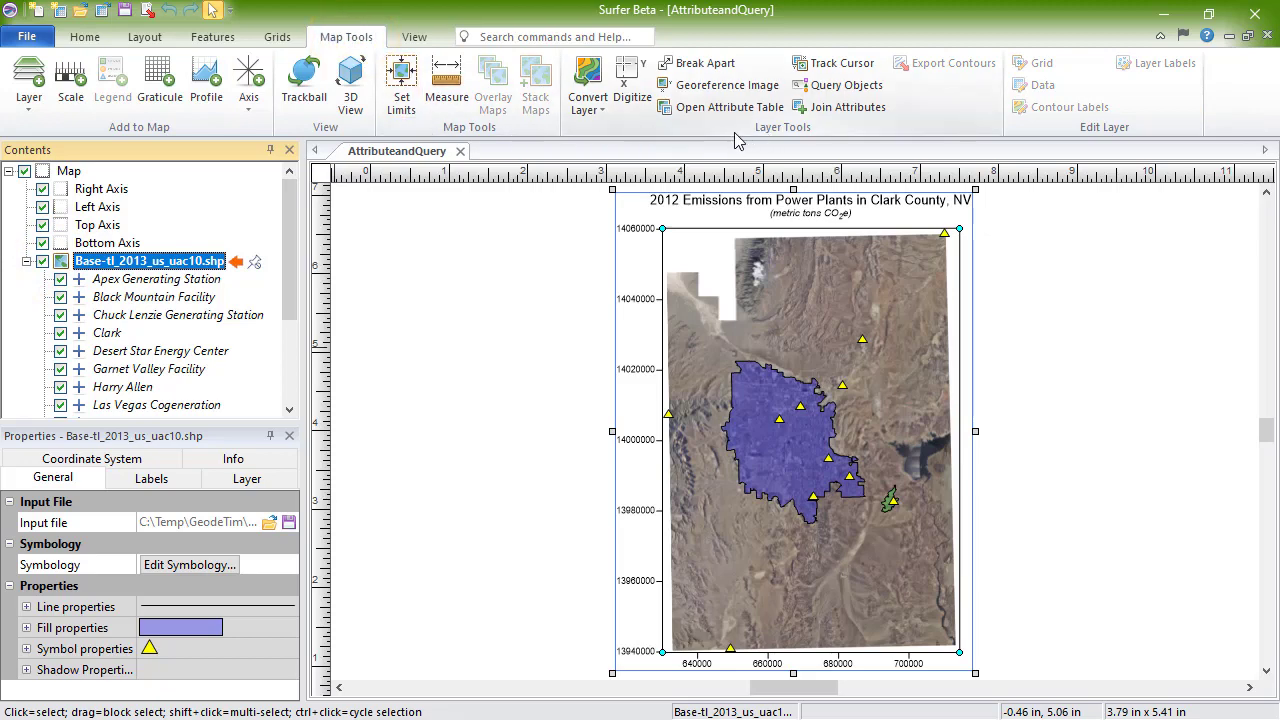
Step: Open the base layer's attribute table and select the Apex Generating Station record
{"action": "left_click", "coordinate": [728, 107]}
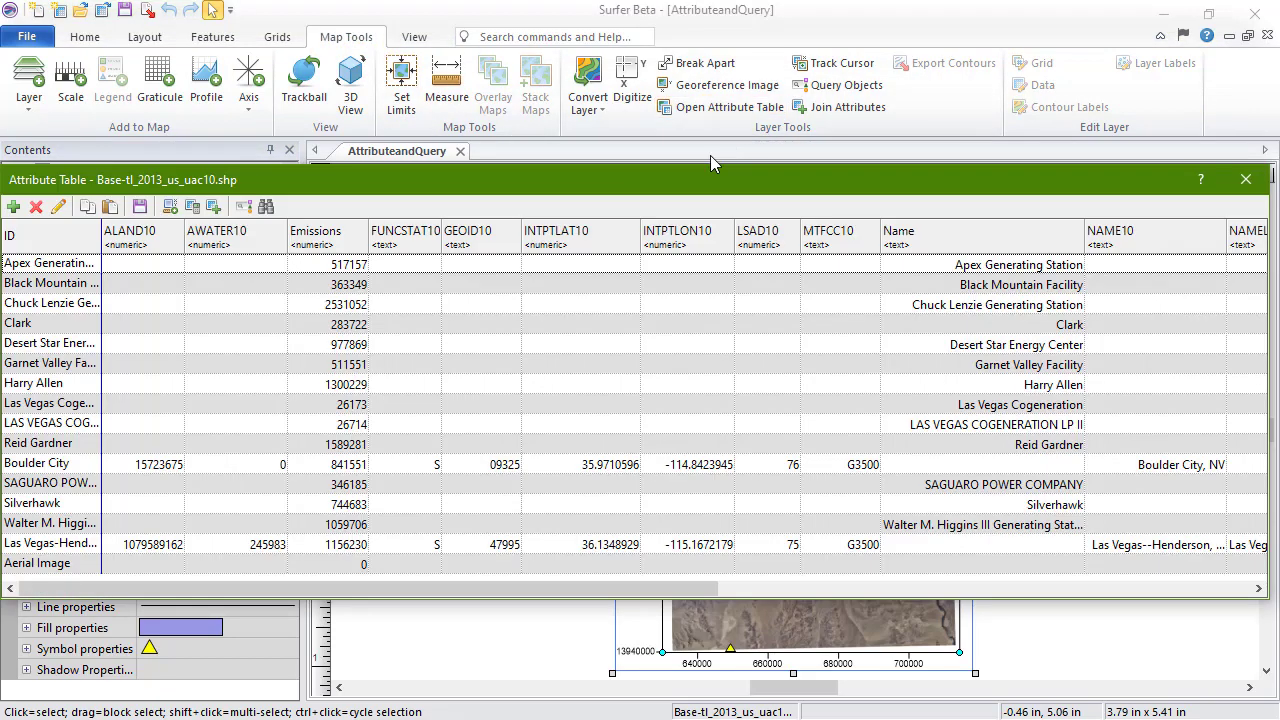
{"action": "mouse_move", "coordinate": [702, 188]}
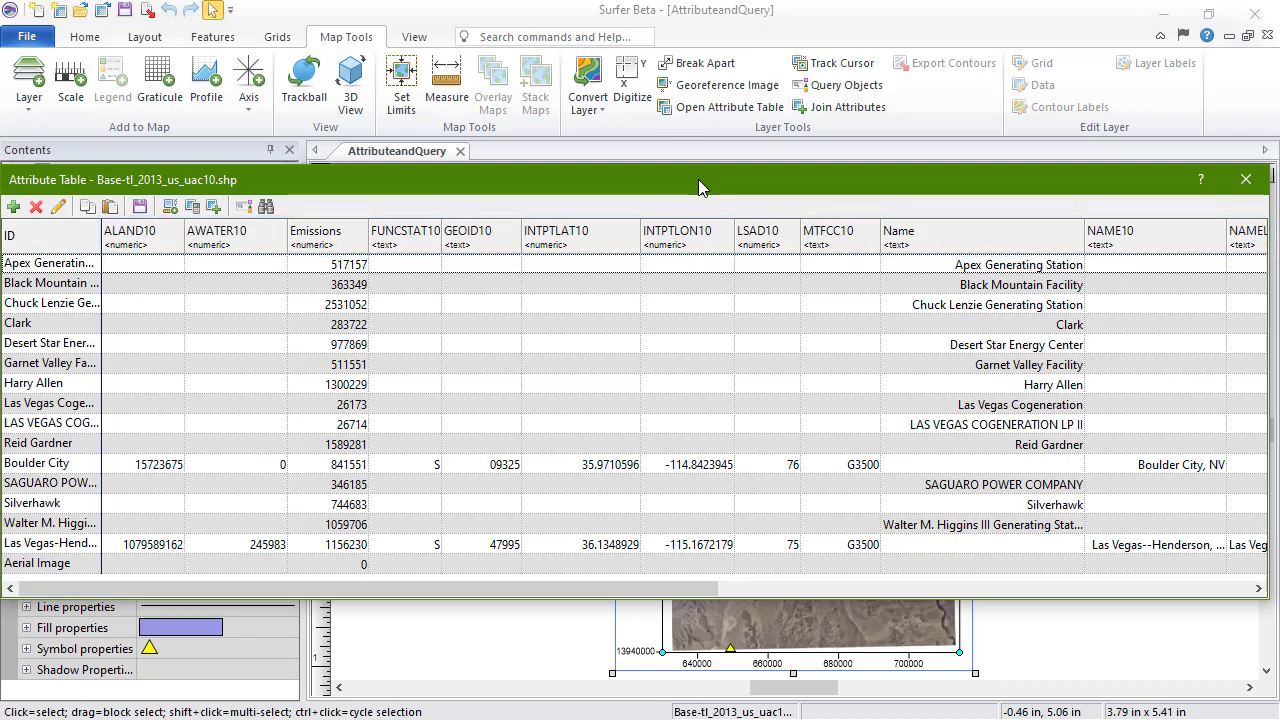
{"action": "left_click", "coordinate": [155, 383]}
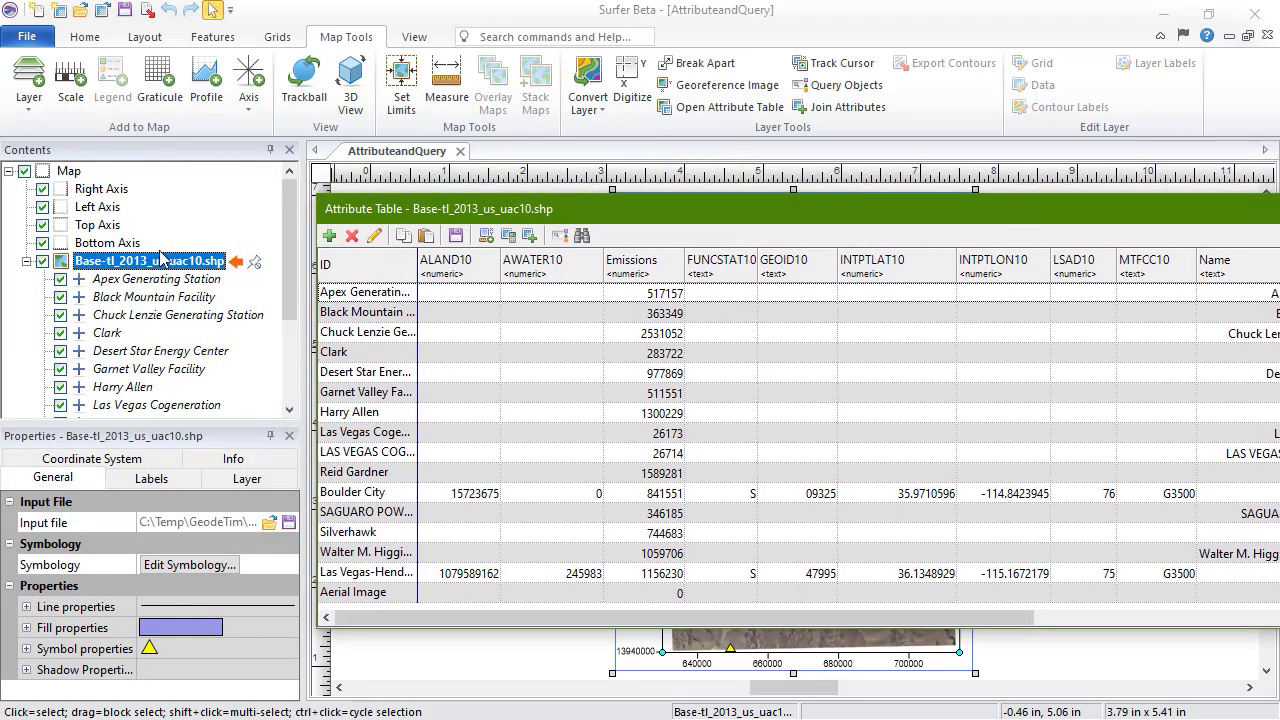
{"action": "left_click", "coordinate": [156, 279]}
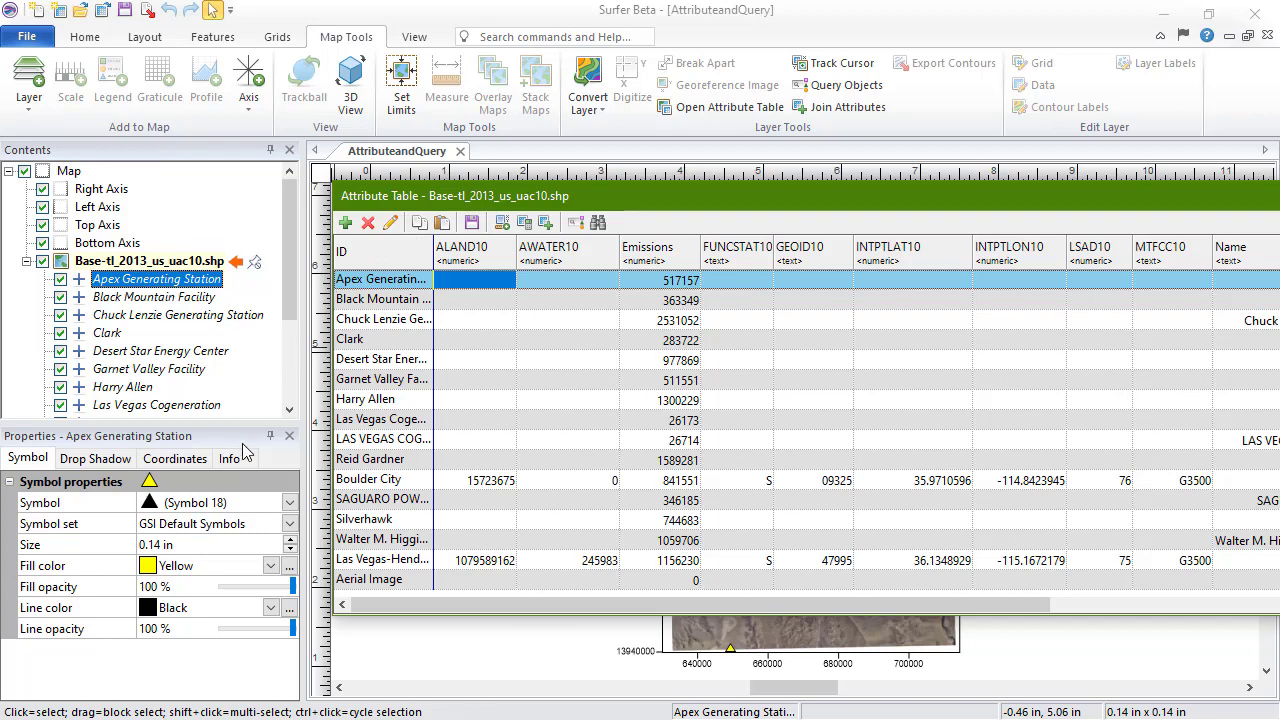
Step: Change Apex Generating Station's Emissions from 517157 to 500000
{"action": "left_click", "coordinate": [230, 458]}
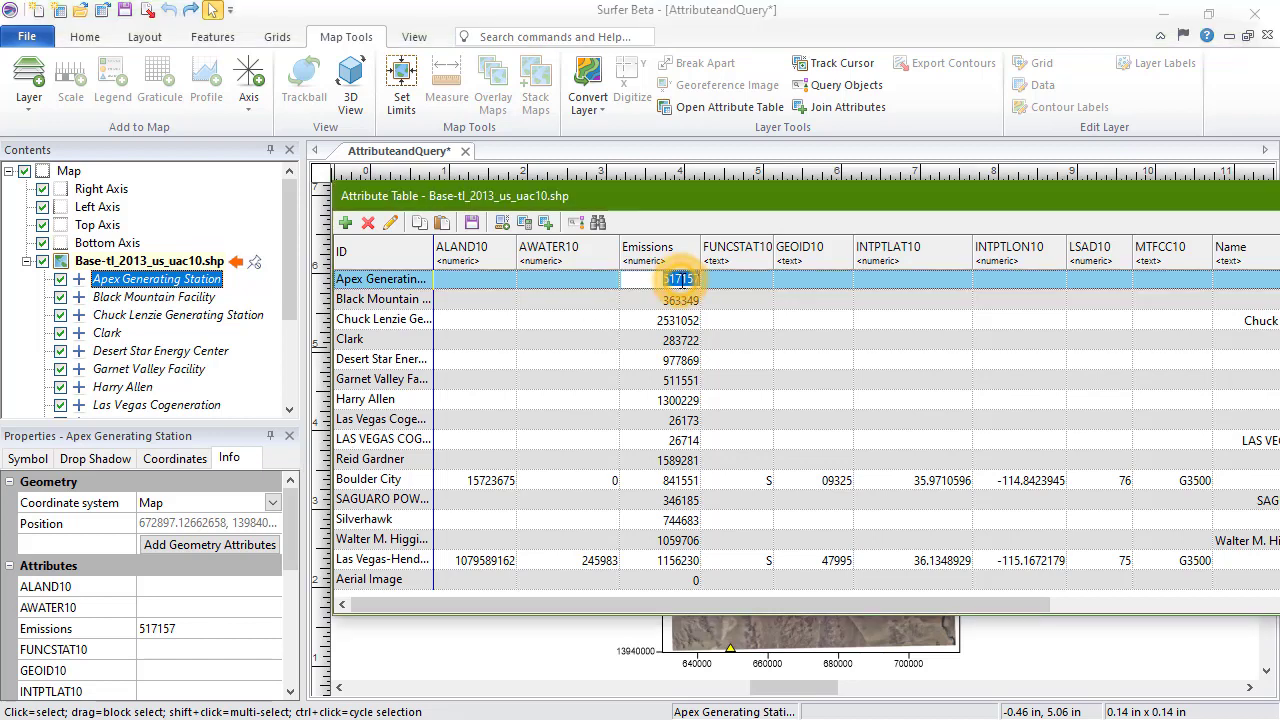
{"action": "type", "text": "500000"}
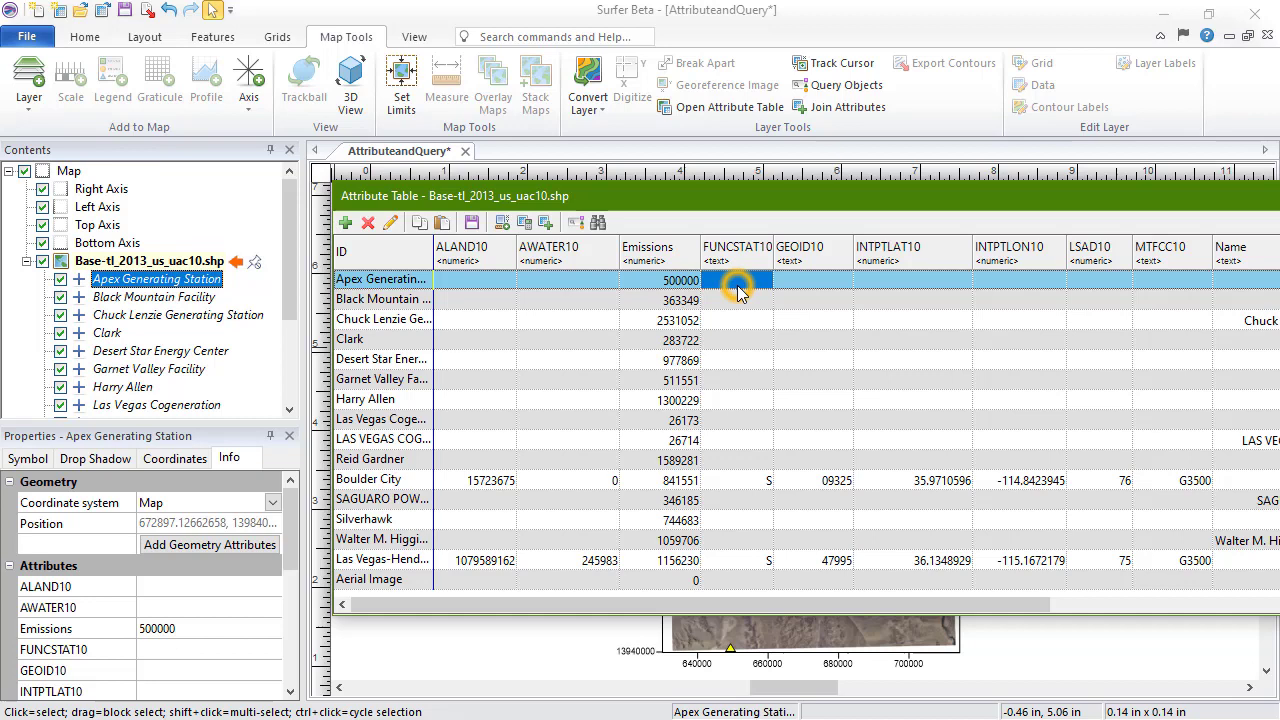
{"action": "left_click", "coordinate": [660, 280]}
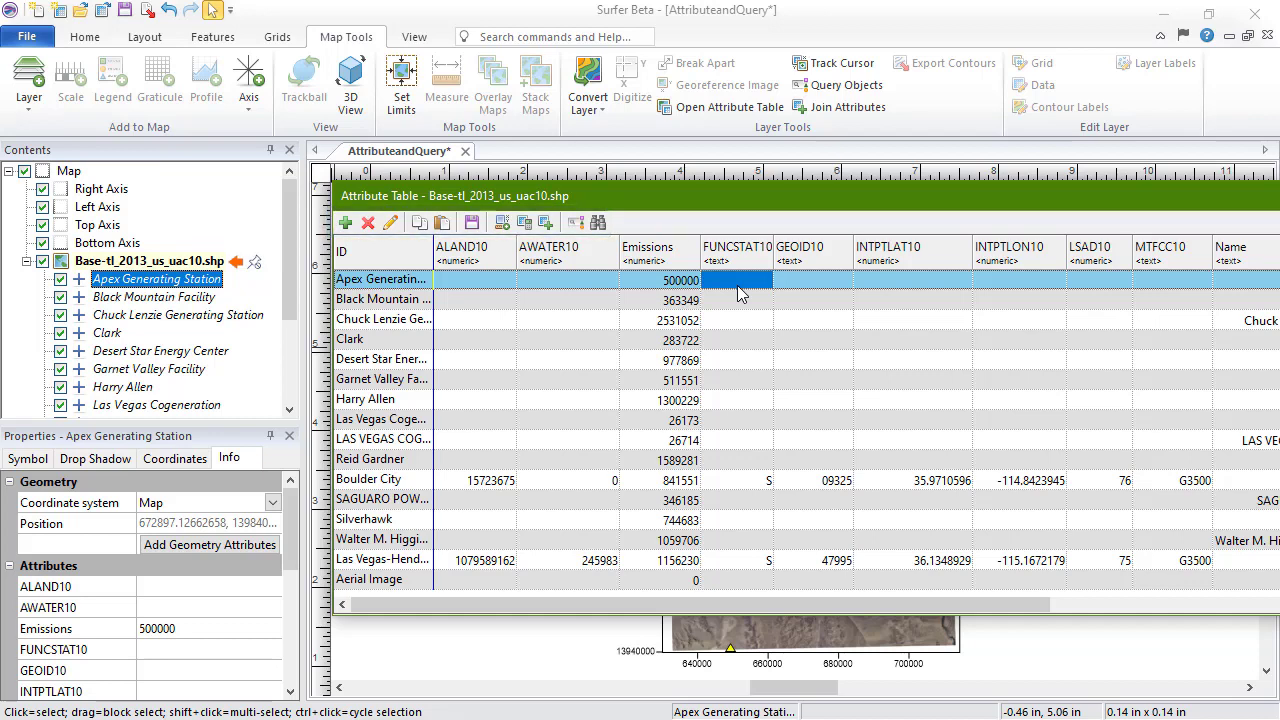
{"action": "mouse_move", "coordinate": [345, 222]}
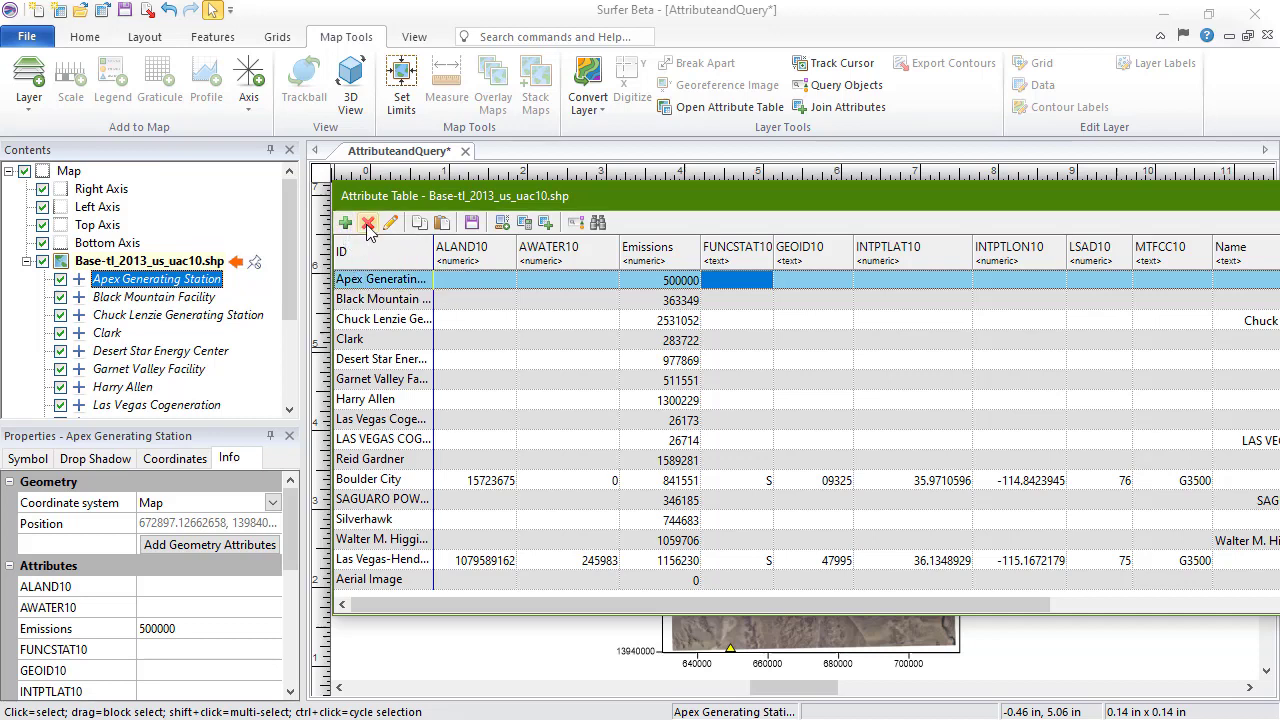
{"action": "mouse_move", "coordinate": [368, 223]}
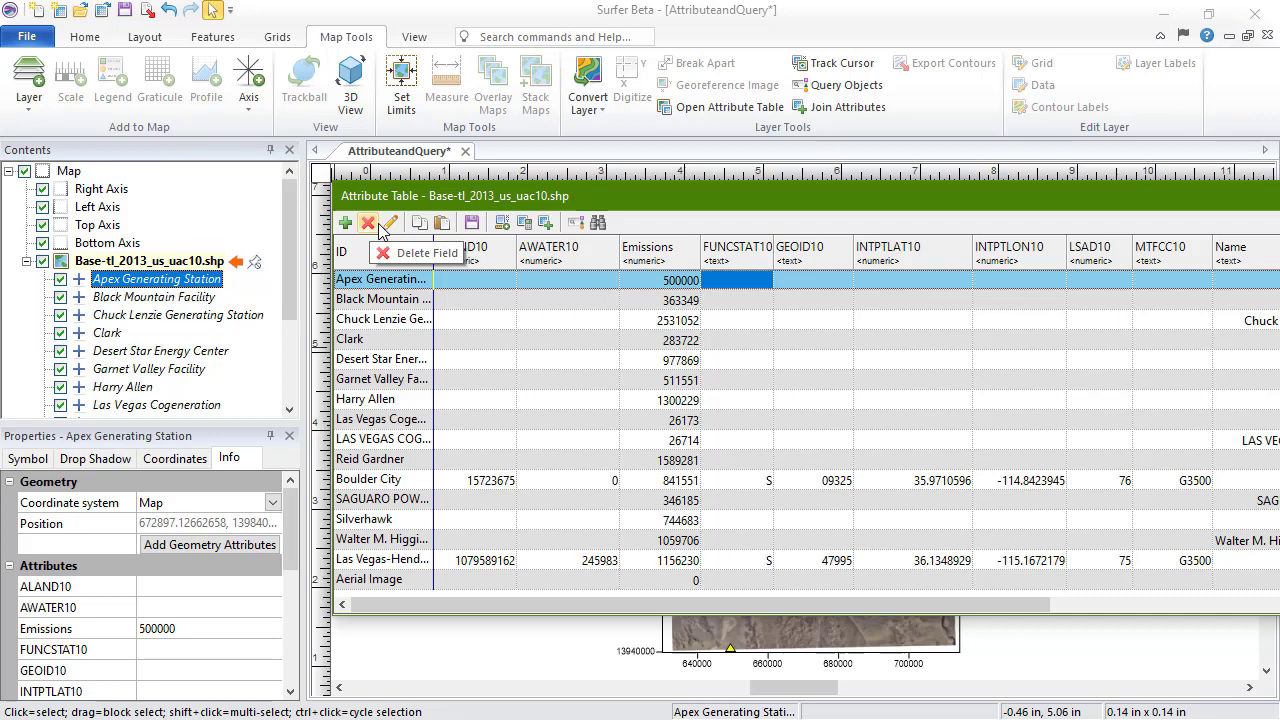
{"action": "mouse_move", "coordinate": [389, 223]}
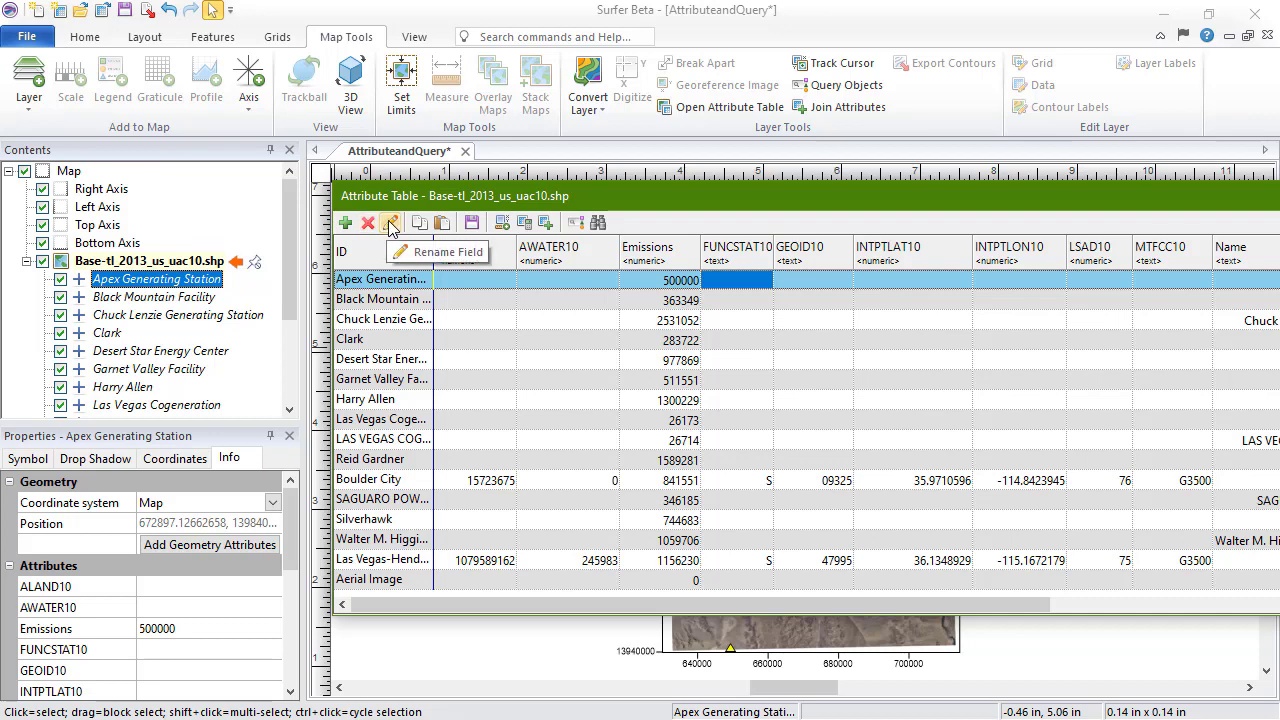
{"action": "left_click", "coordinate": [390, 222]}
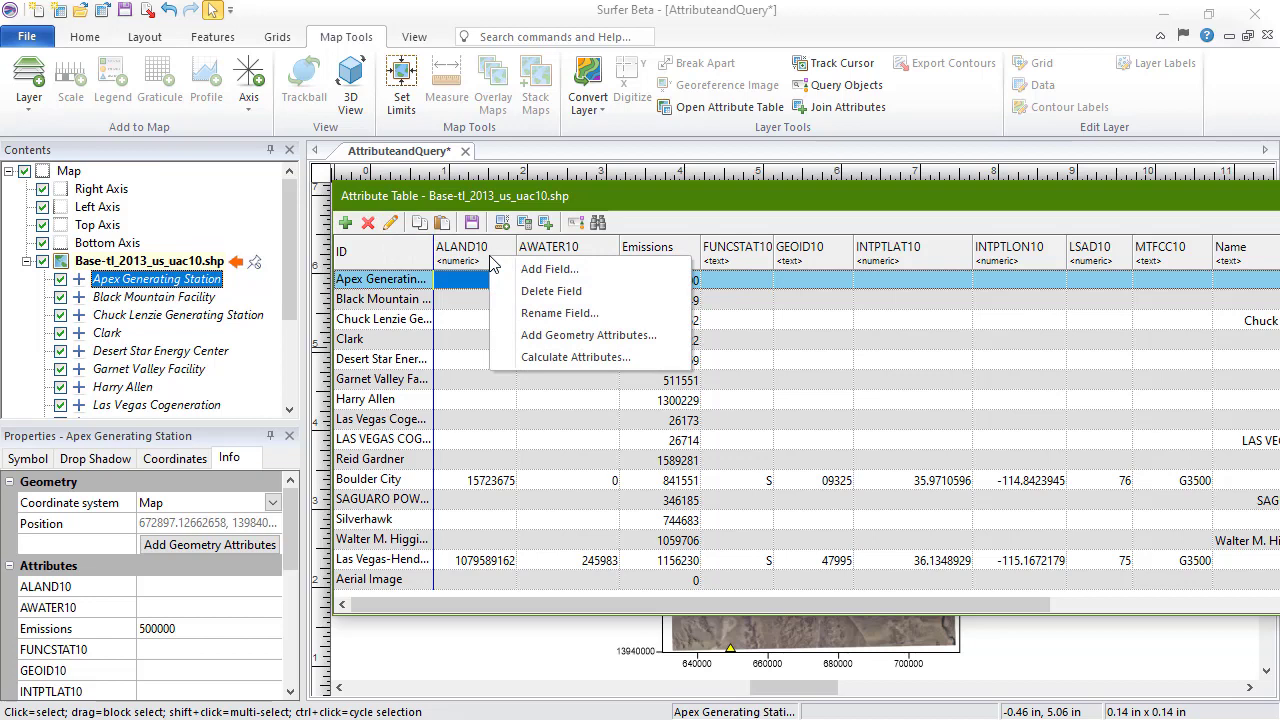
{"action": "left_click", "coordinate": [559, 313]}
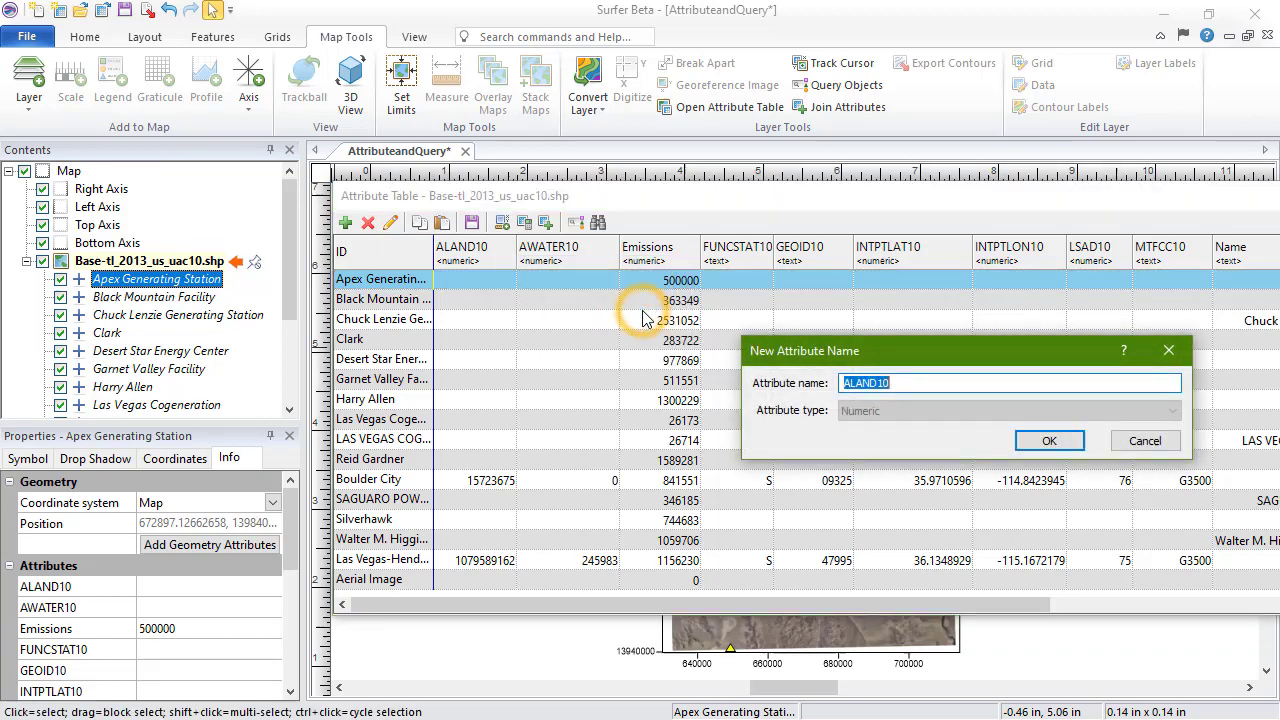
{"action": "type", "text": "Parcel ID"}
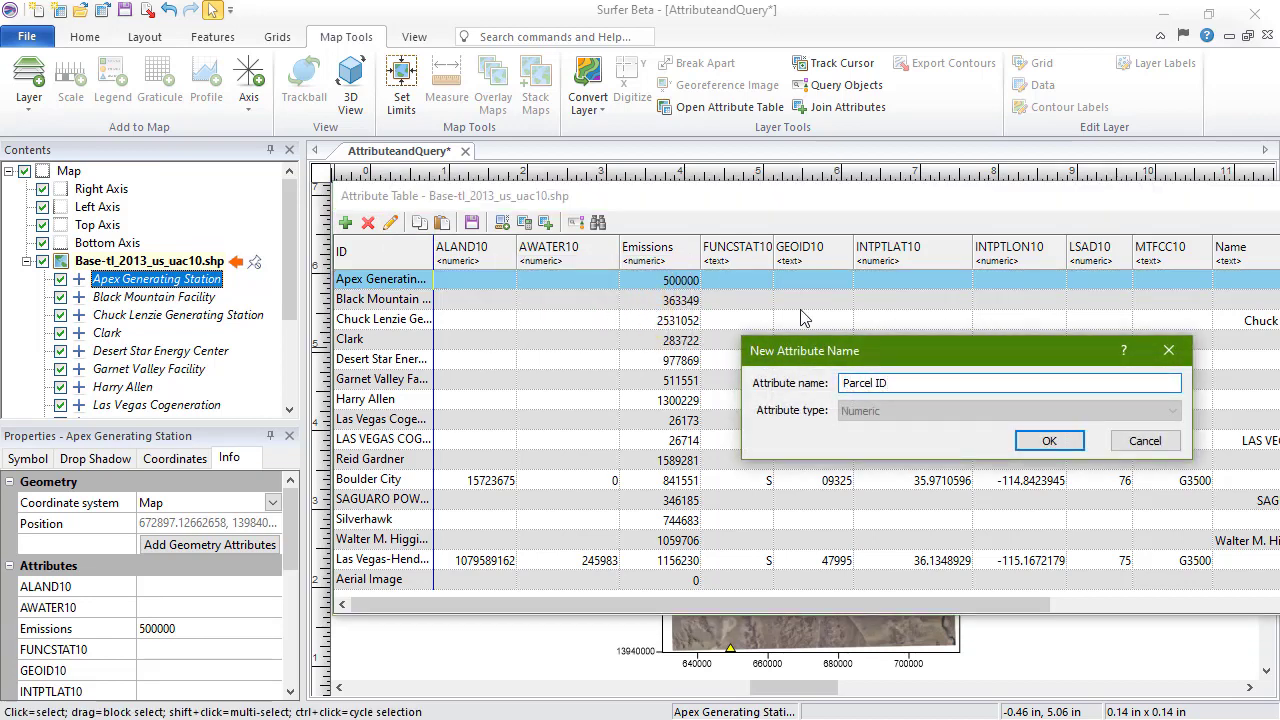
{"action": "left_click", "coordinate": [1049, 440]}
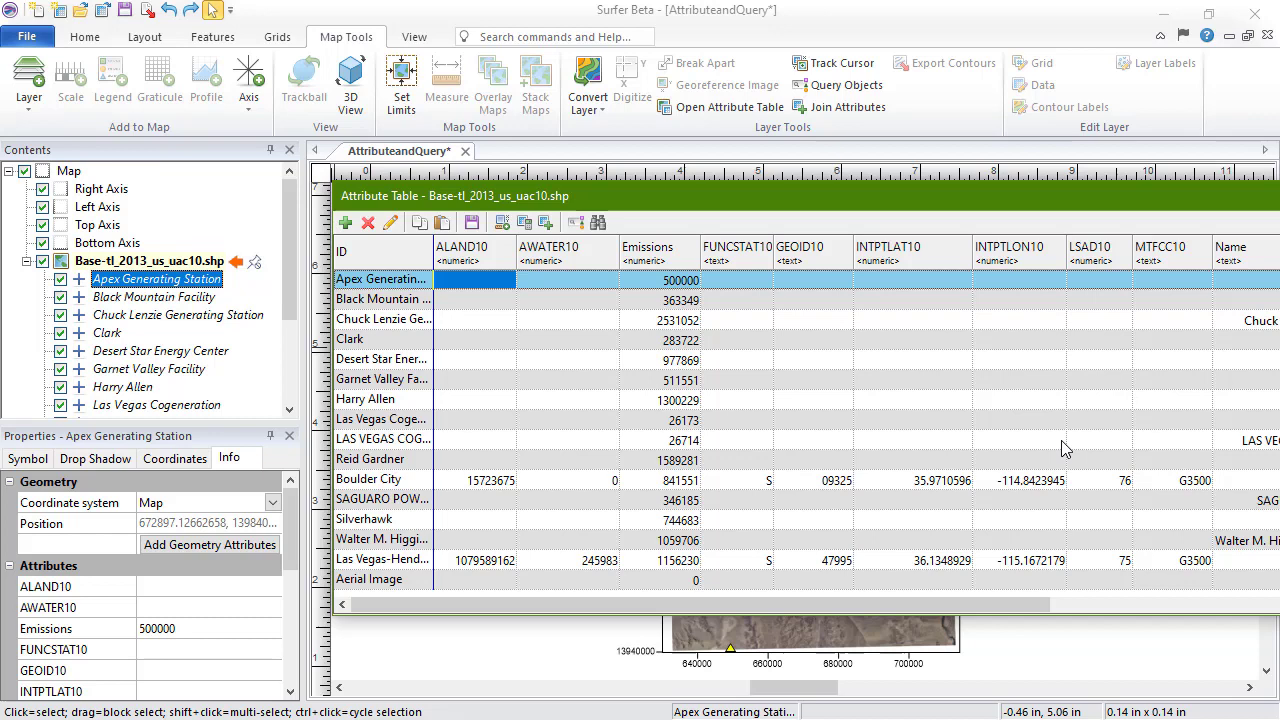
{"action": "left_click", "coordinate": [85, 37]}
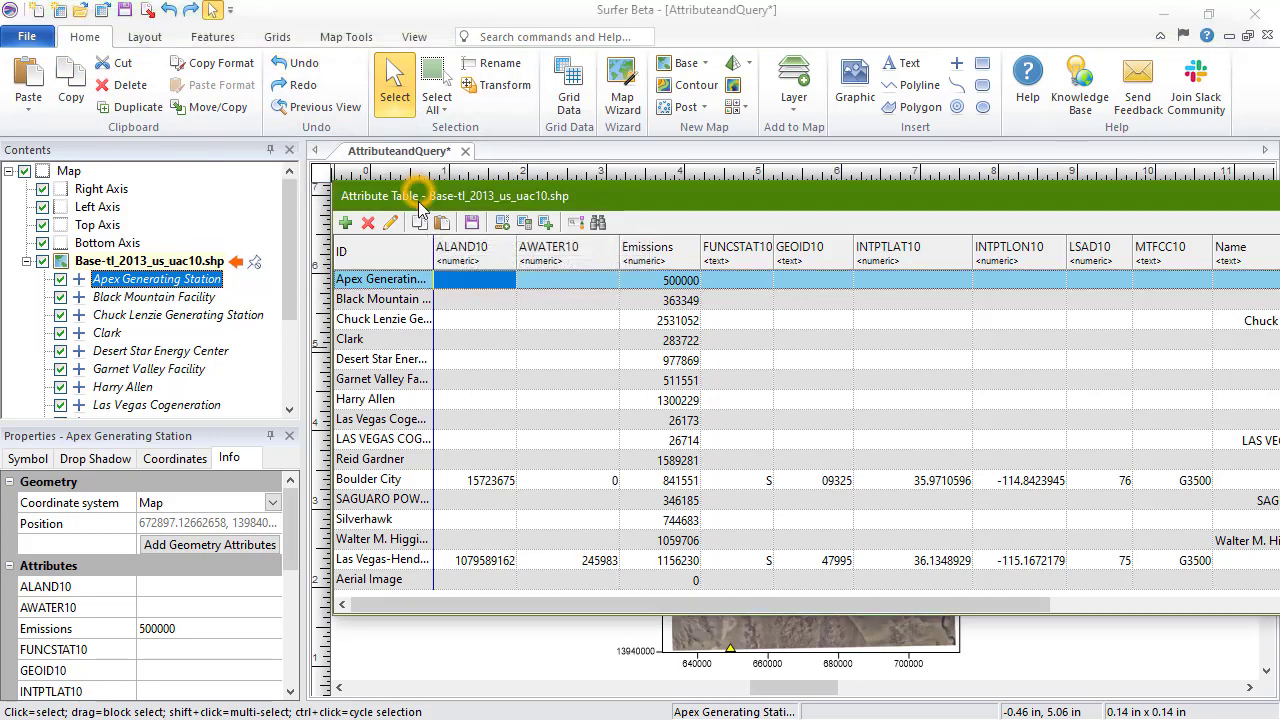
{"action": "left_click", "coordinate": [443, 222]}
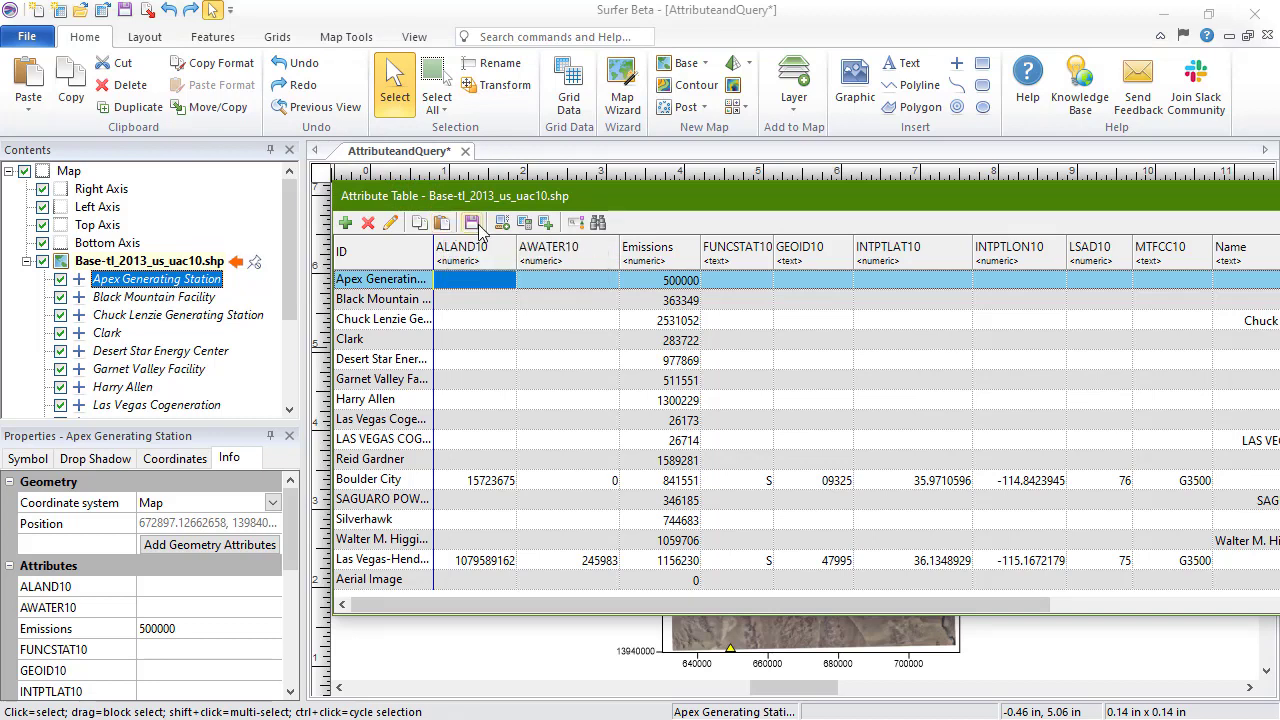
{"action": "left_click", "coordinate": [471, 222]}
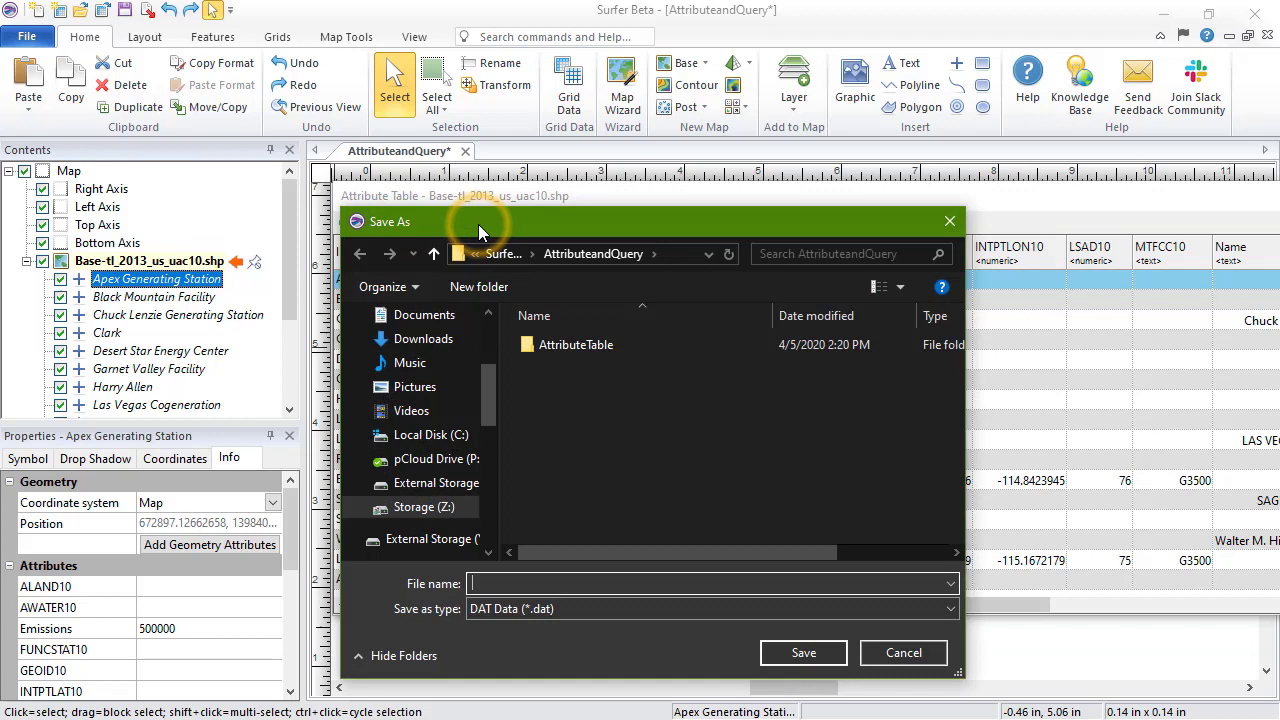
{"action": "left_click", "coordinate": [947, 608]}
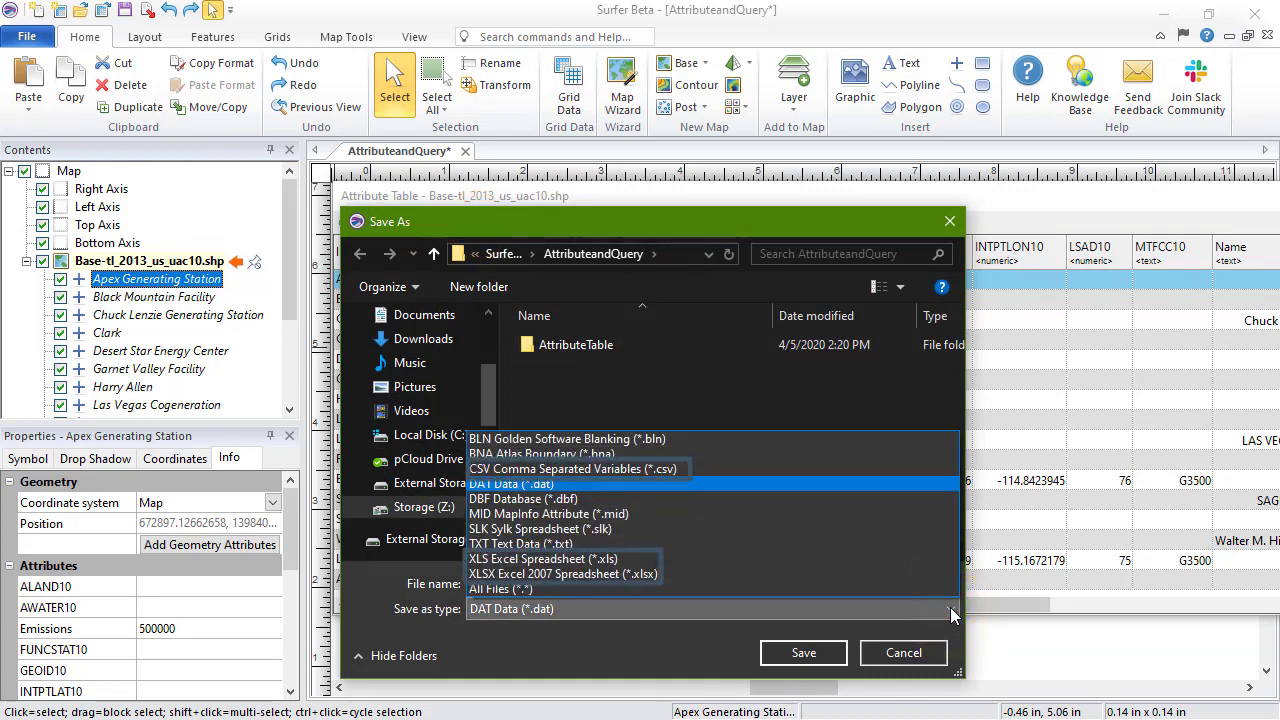
{"action": "left_click", "coordinate": [948, 608]}
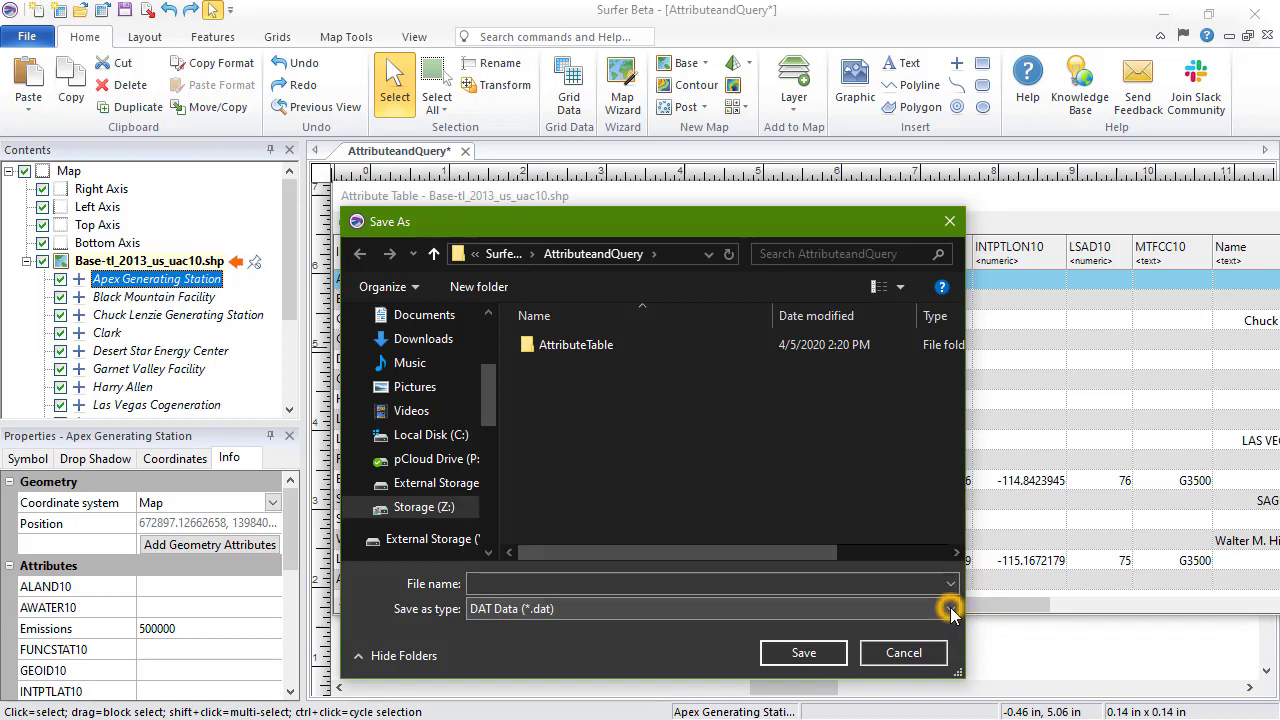
{"action": "left_click", "coordinate": [903, 652]}
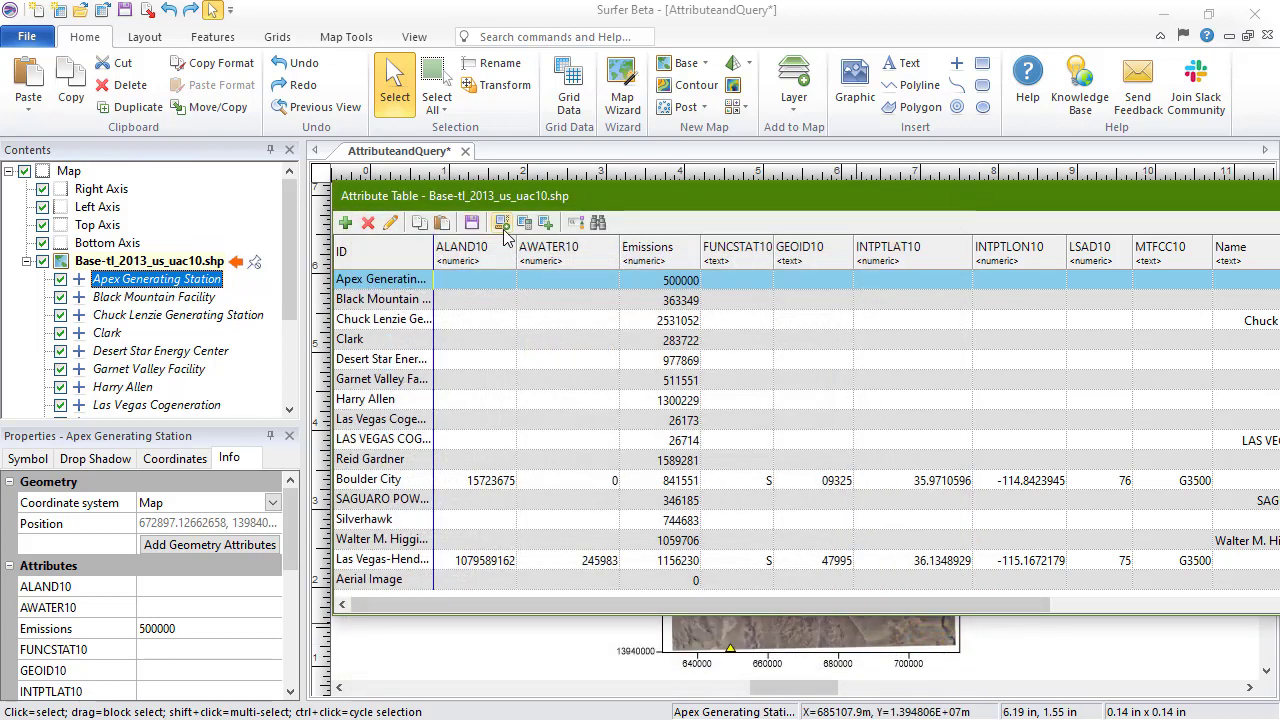
Step: Add Area in square meters plus Position X and Position Y geometry columns
{"action": "left_click", "coordinate": [502, 222]}
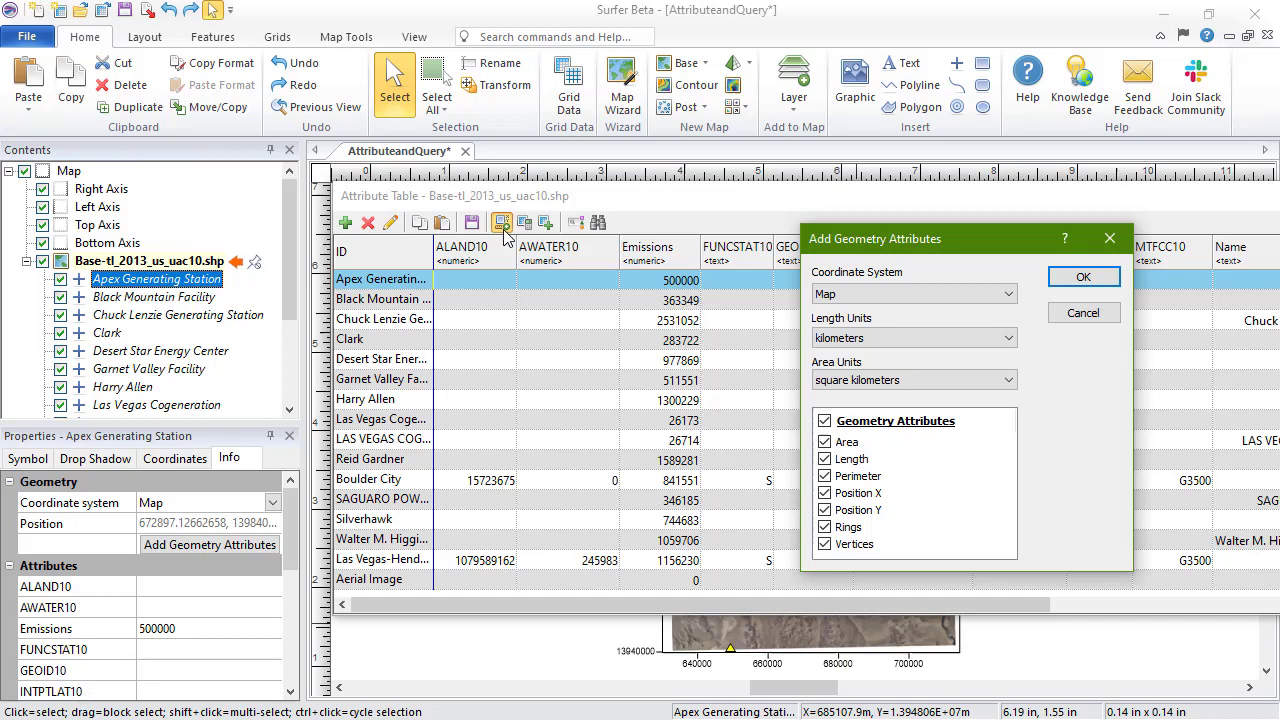
{"action": "mouse_move", "coordinate": [980, 348]}
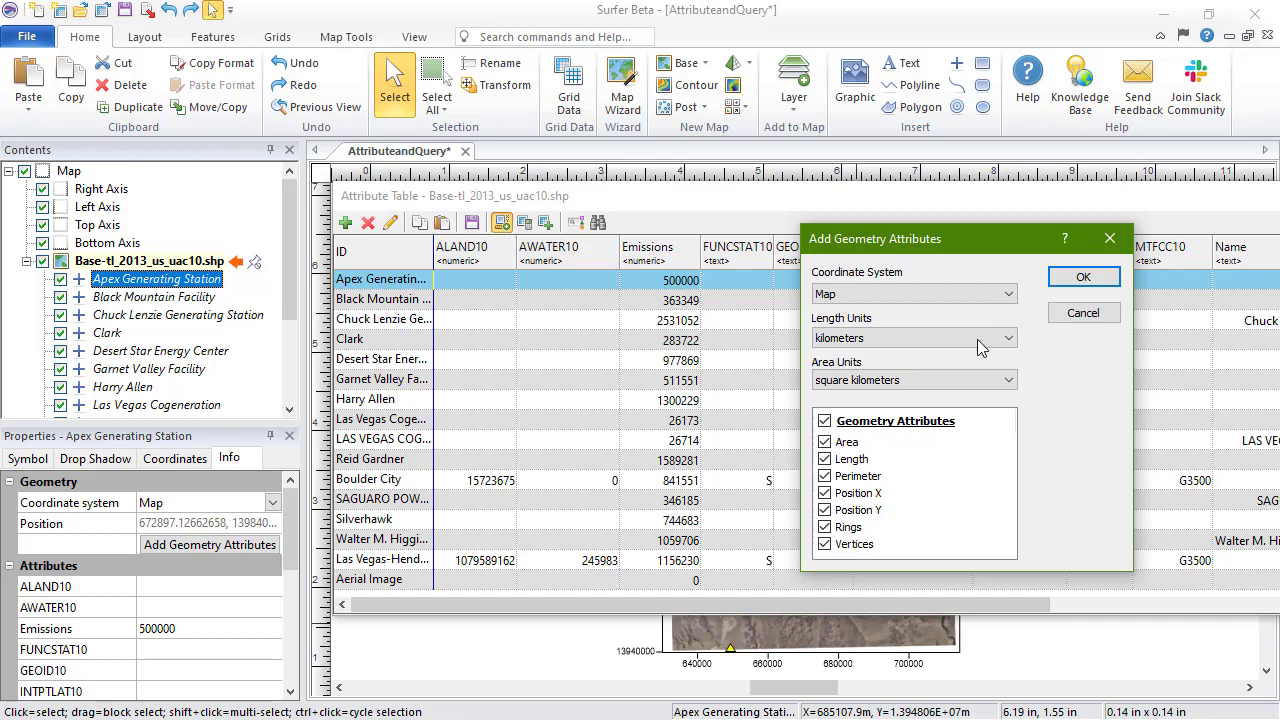
{"action": "left_click", "coordinate": [1008, 293]}
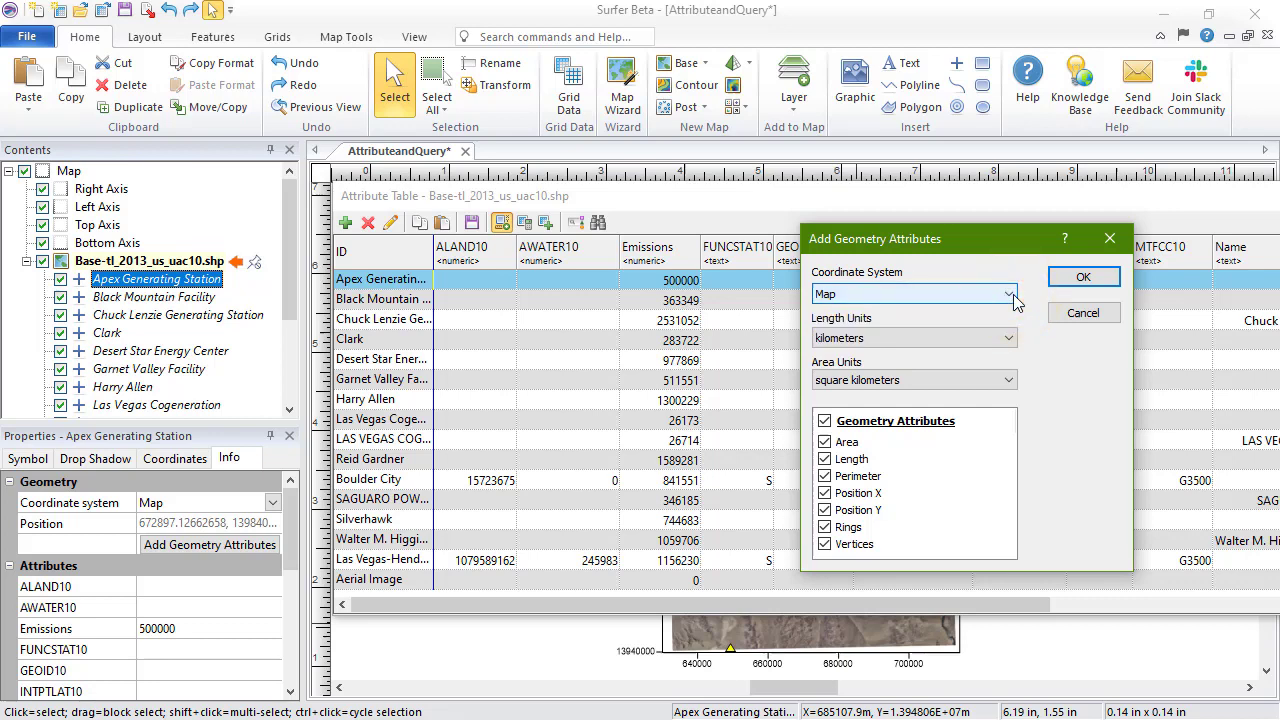
{"action": "mouse_move", "coordinate": [1040, 350]}
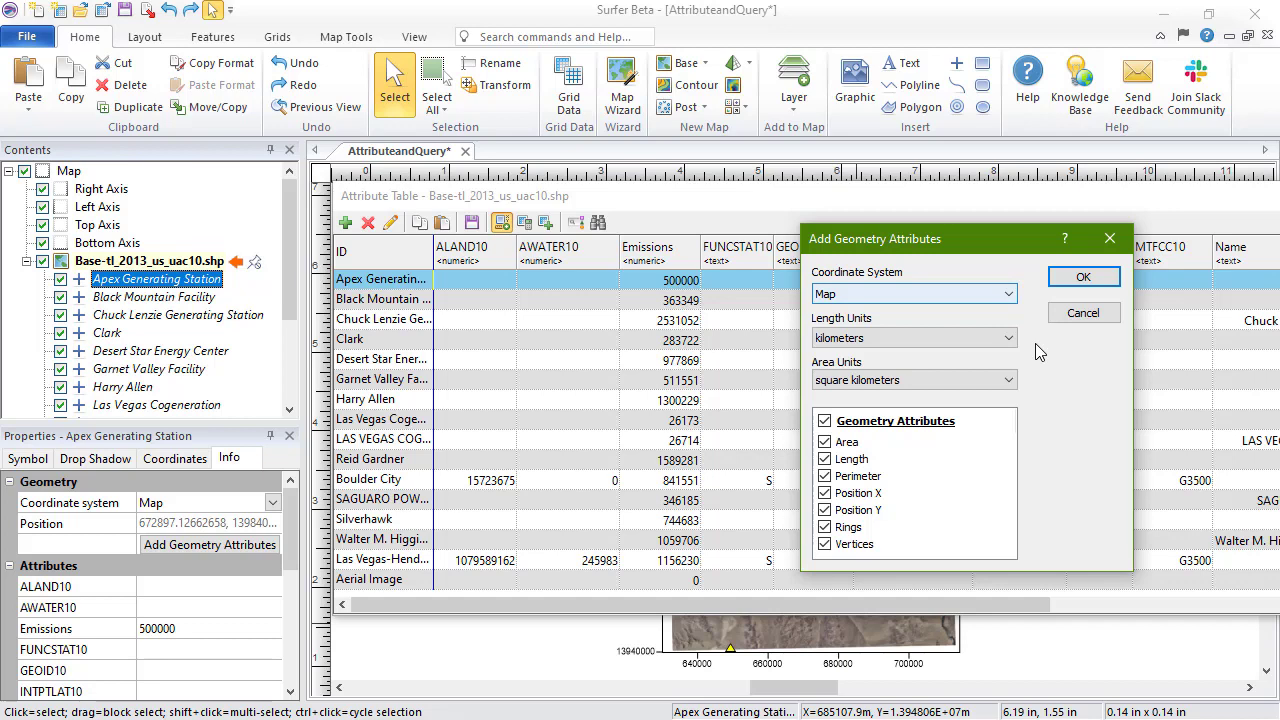
{"action": "left_click", "coordinate": [1007, 380]}
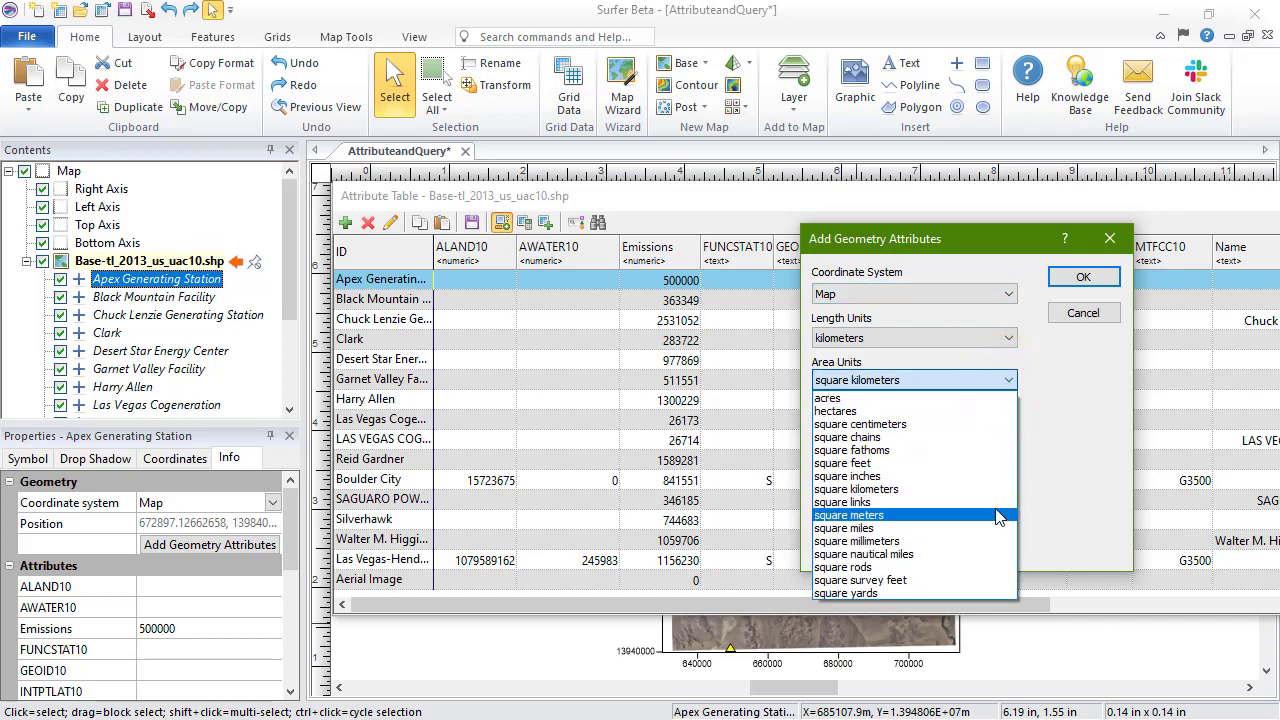
{"action": "left_click", "coordinate": [843, 527]}
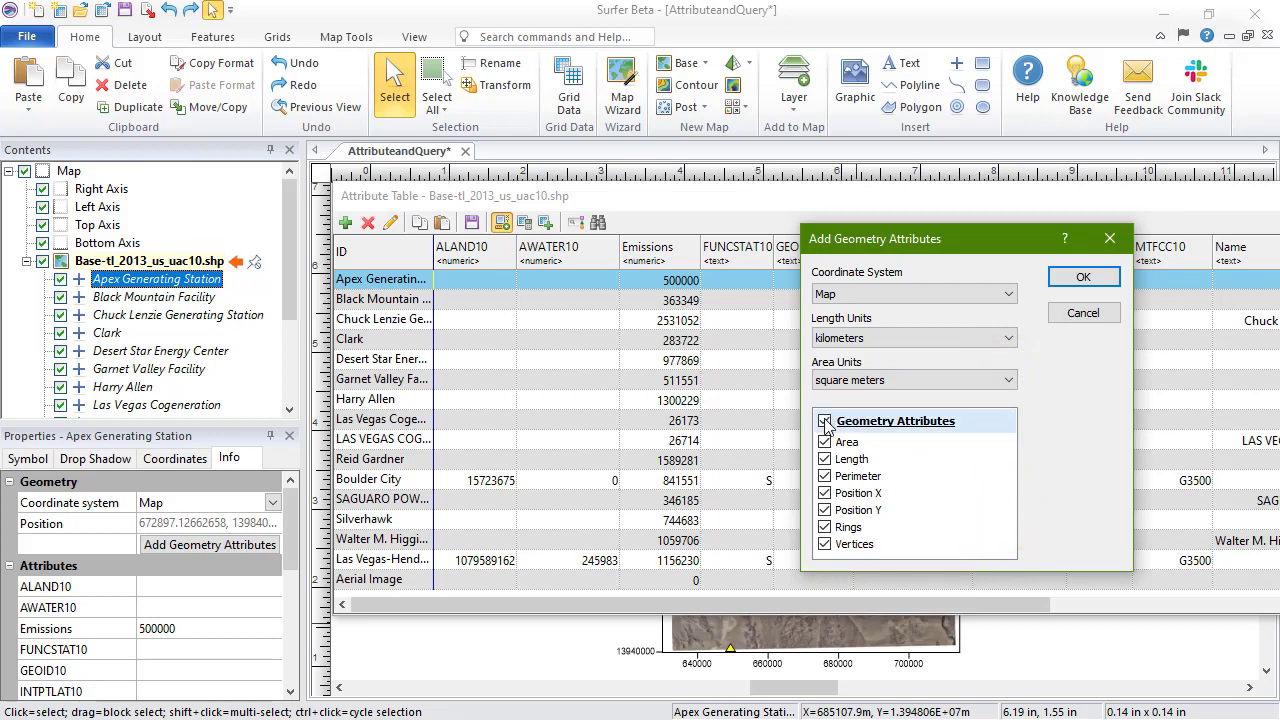
{"action": "left_click", "coordinate": [825, 420]}
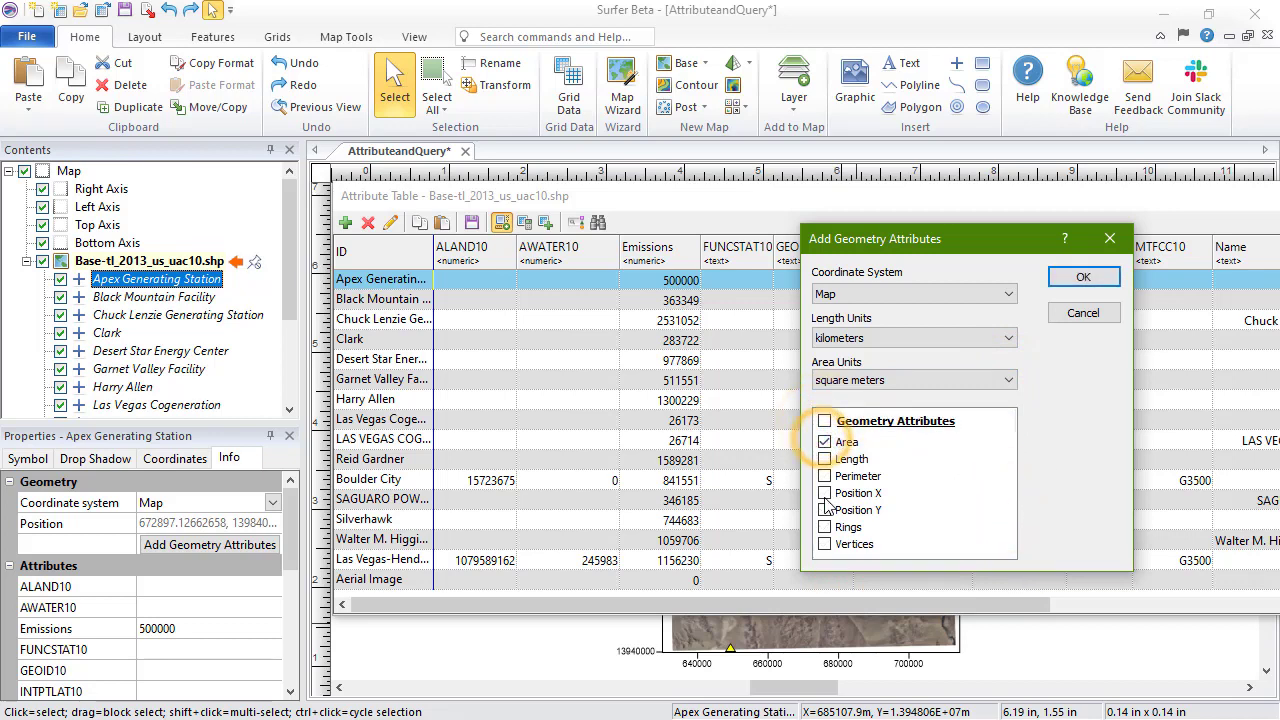
{"action": "left_click", "coordinate": [825, 492]}
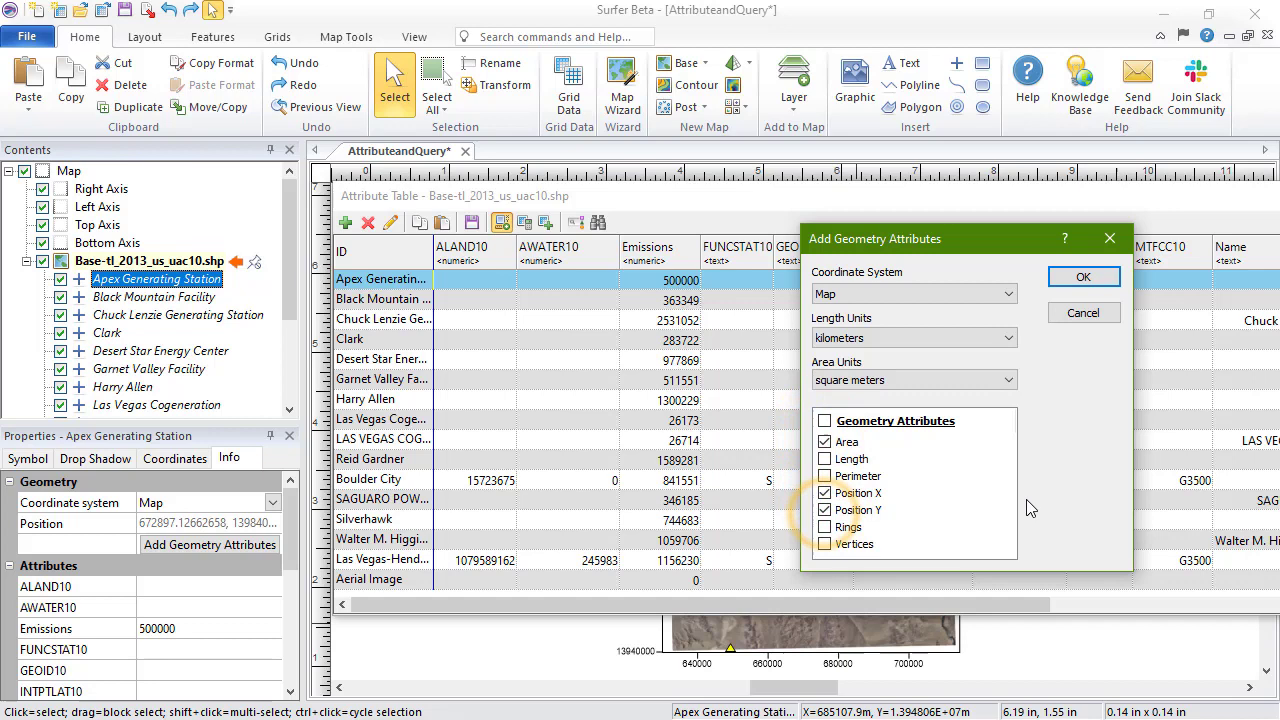
{"action": "left_click", "coordinate": [1083, 276]}
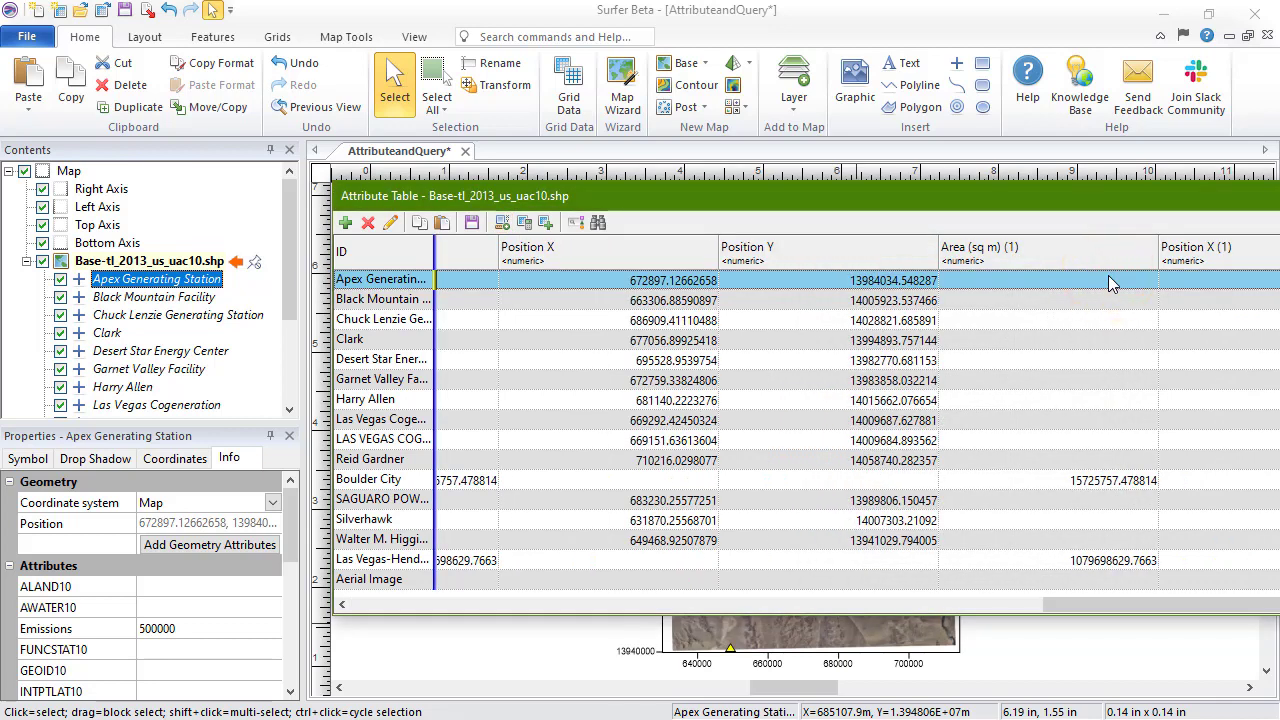
{"action": "mouse_move", "coordinate": [548, 258]}
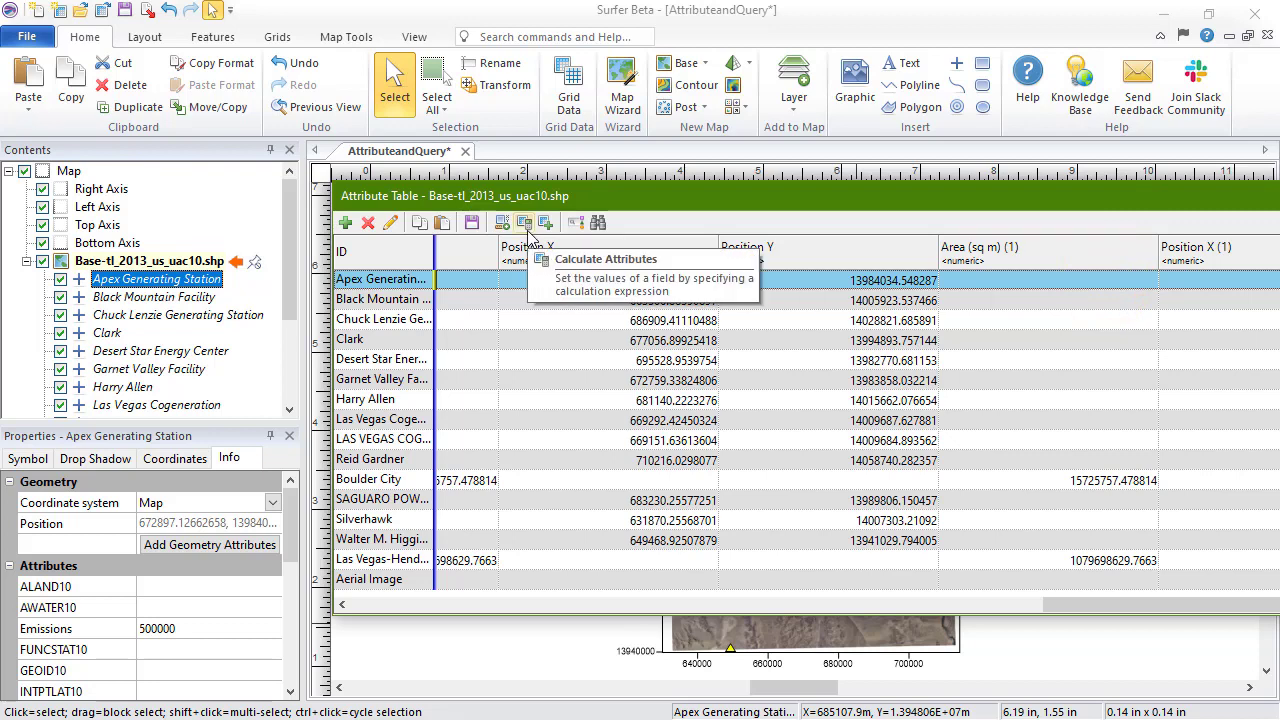
{"action": "left_click", "coordinate": [523, 222]}
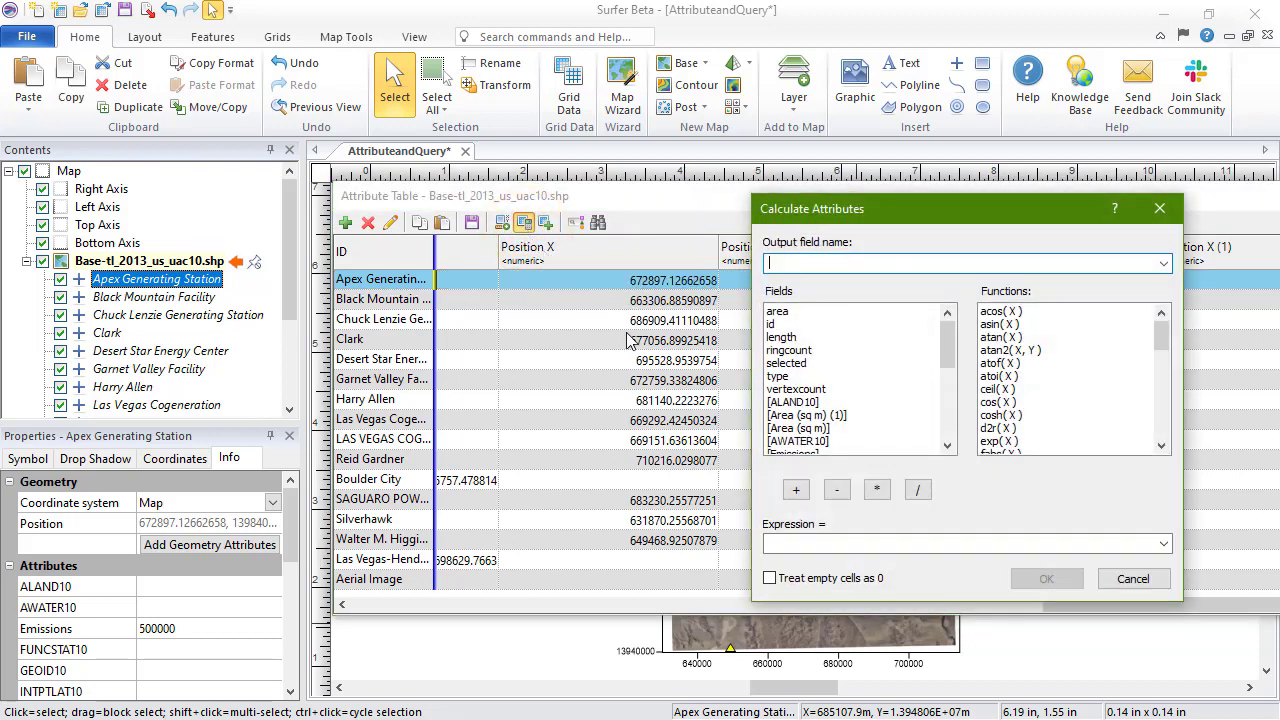
{"action": "mouse_move", "coordinate": [1090, 505]}
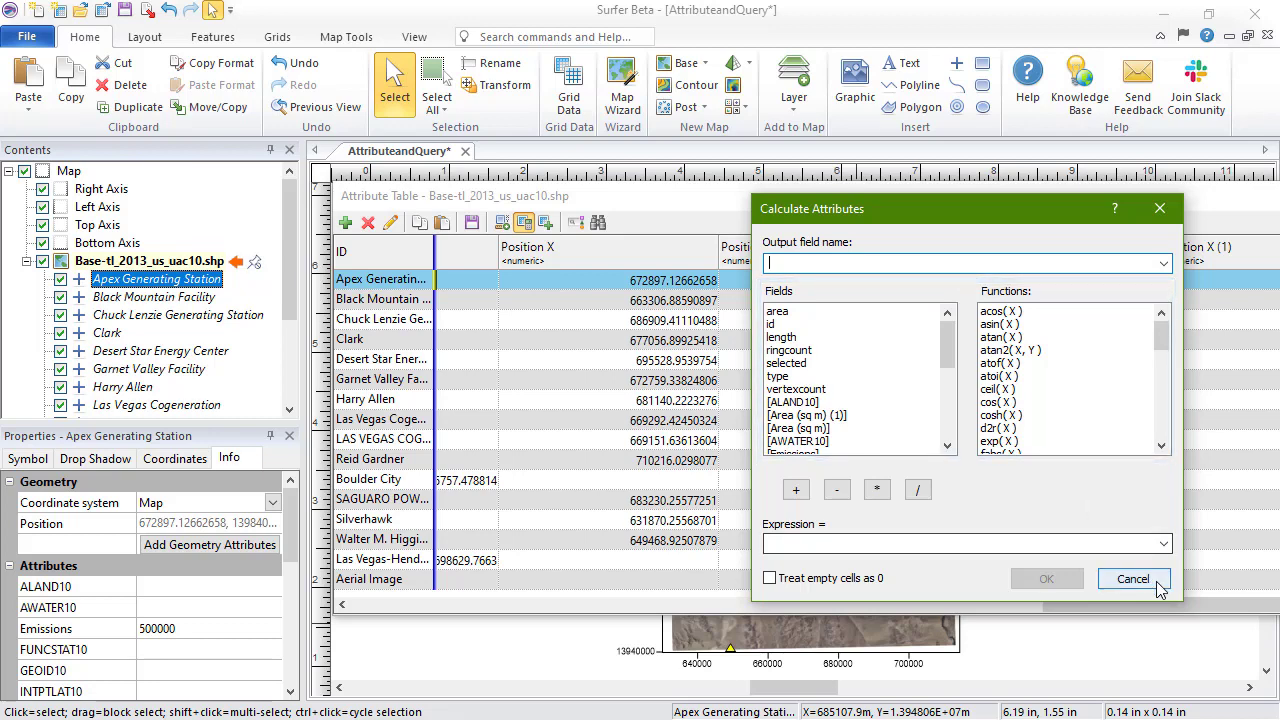
{"action": "left_click", "coordinate": [1132, 578]}
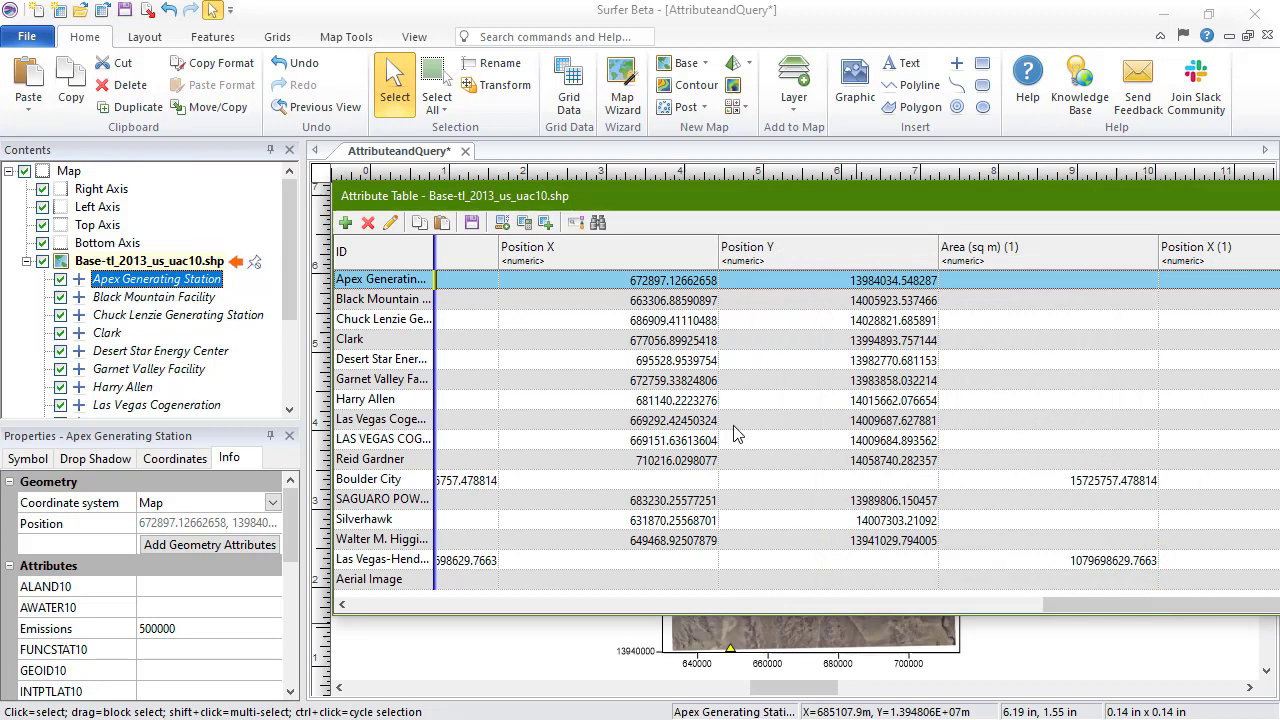
{"action": "mouse_move", "coordinate": [545, 222]}
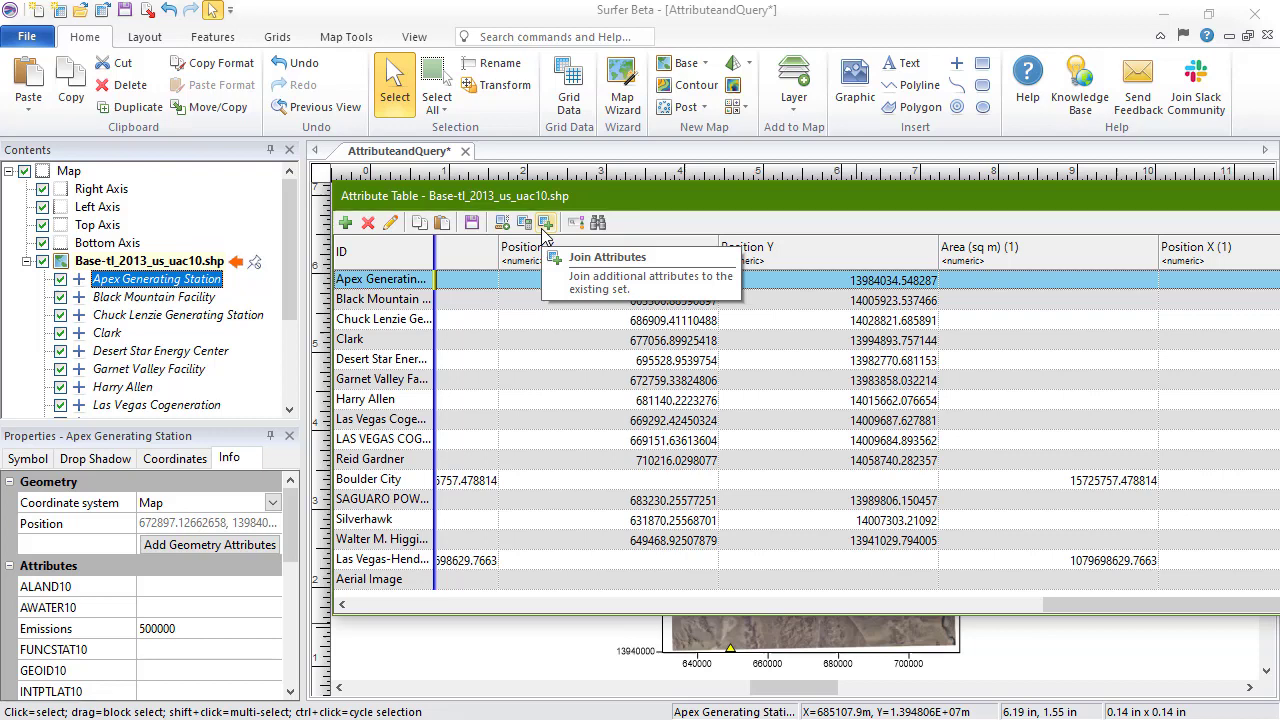
Step: Join the external file's attributes to the base layer, matching both sides on Name
{"action": "left_click", "coordinate": [544, 223]}
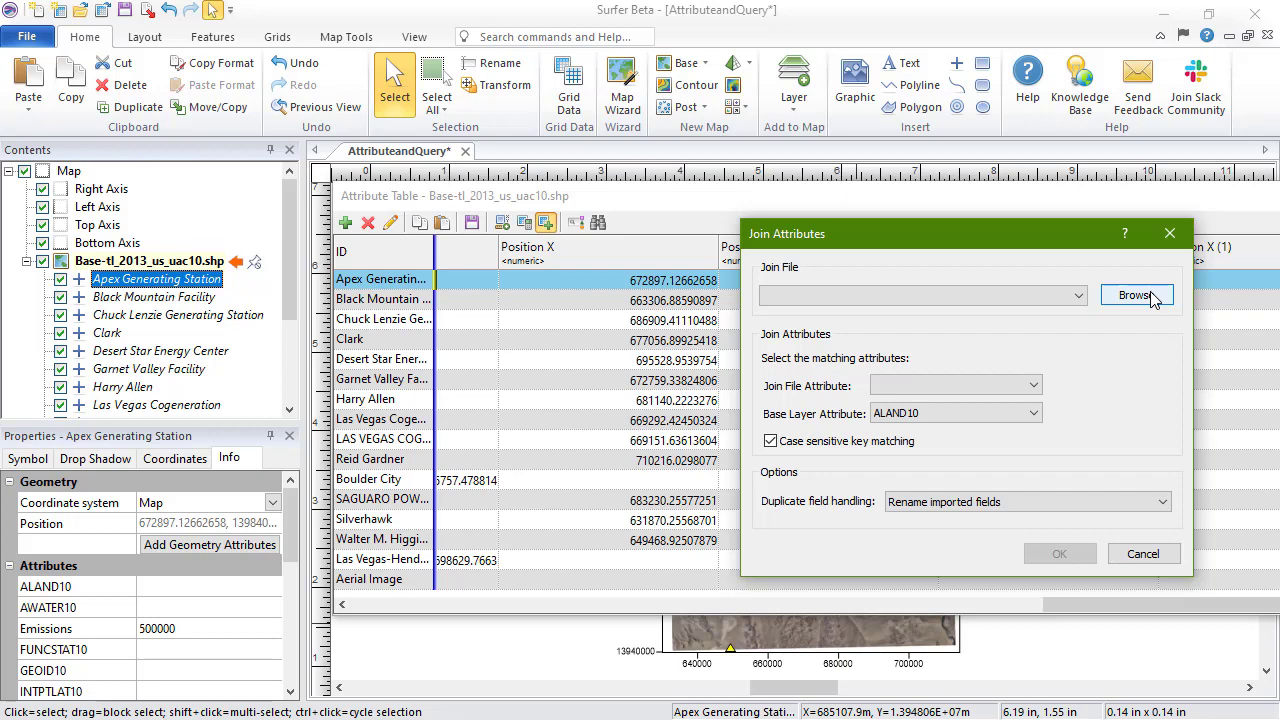
{"action": "left_click", "coordinate": [1137, 295]}
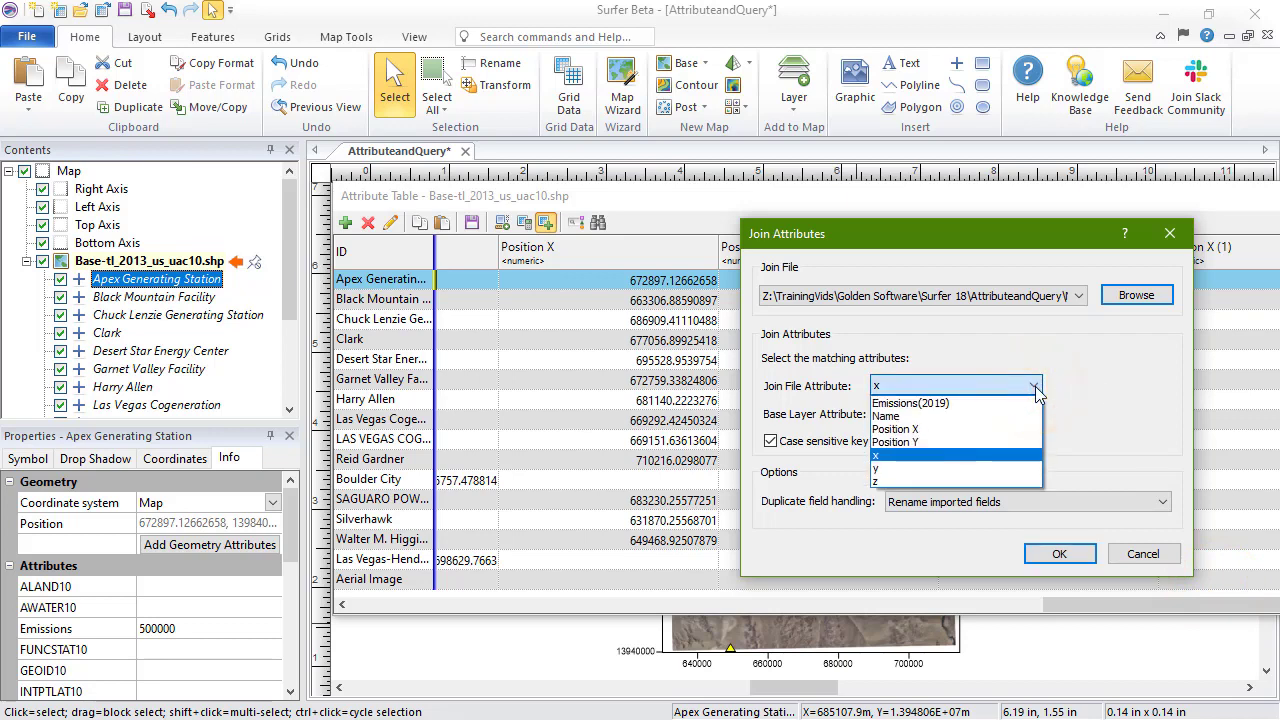
{"action": "left_click", "coordinate": [886, 403]}
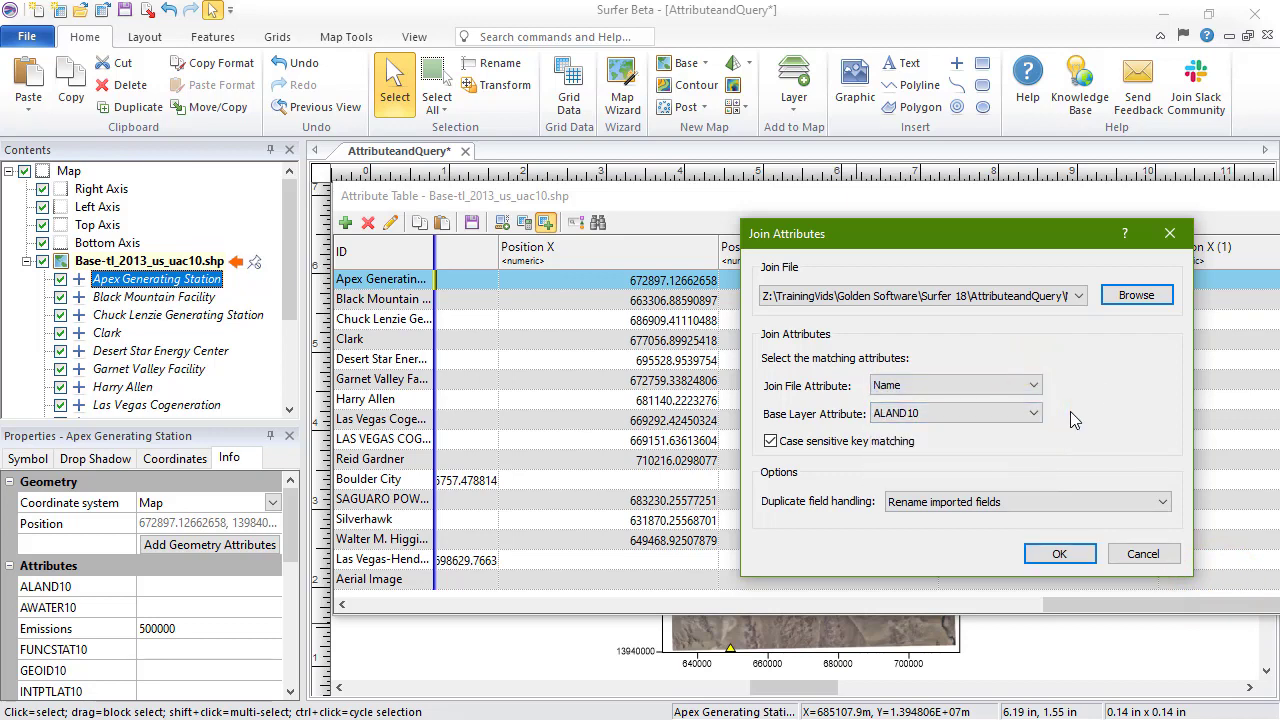
{"action": "left_click", "coordinate": [1033, 413]}
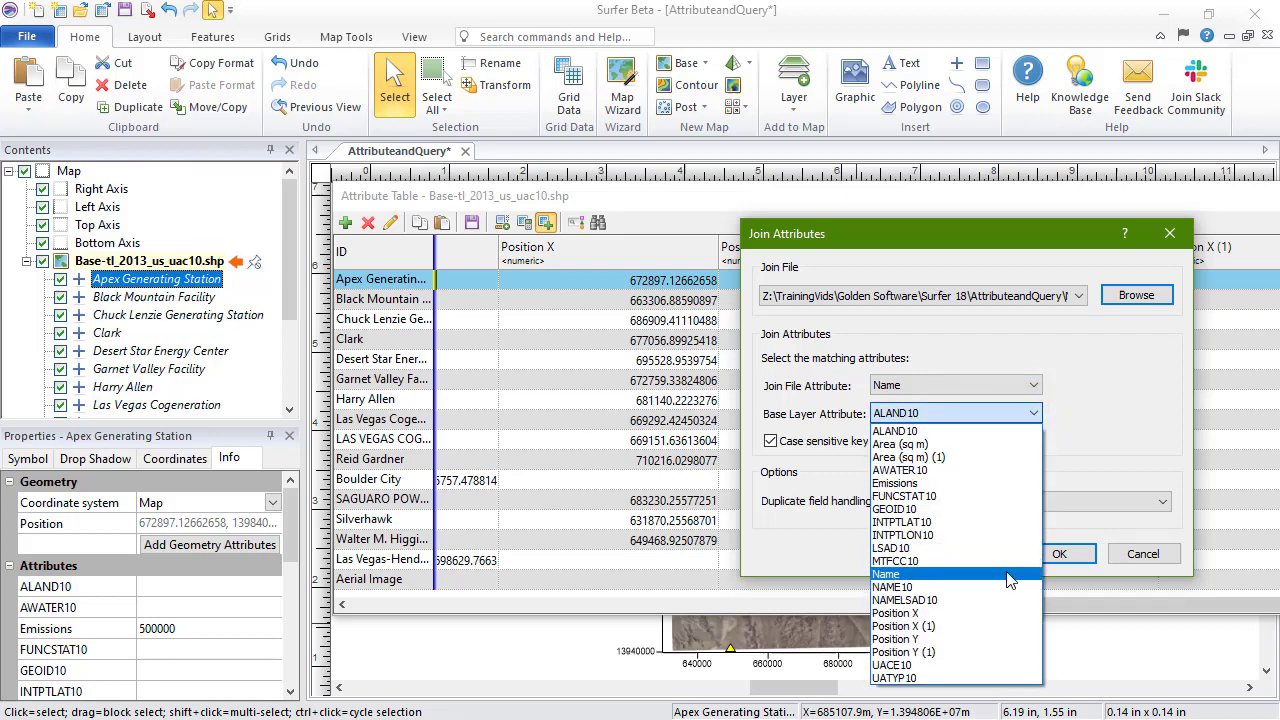
{"action": "left_click", "coordinate": [887, 573]}
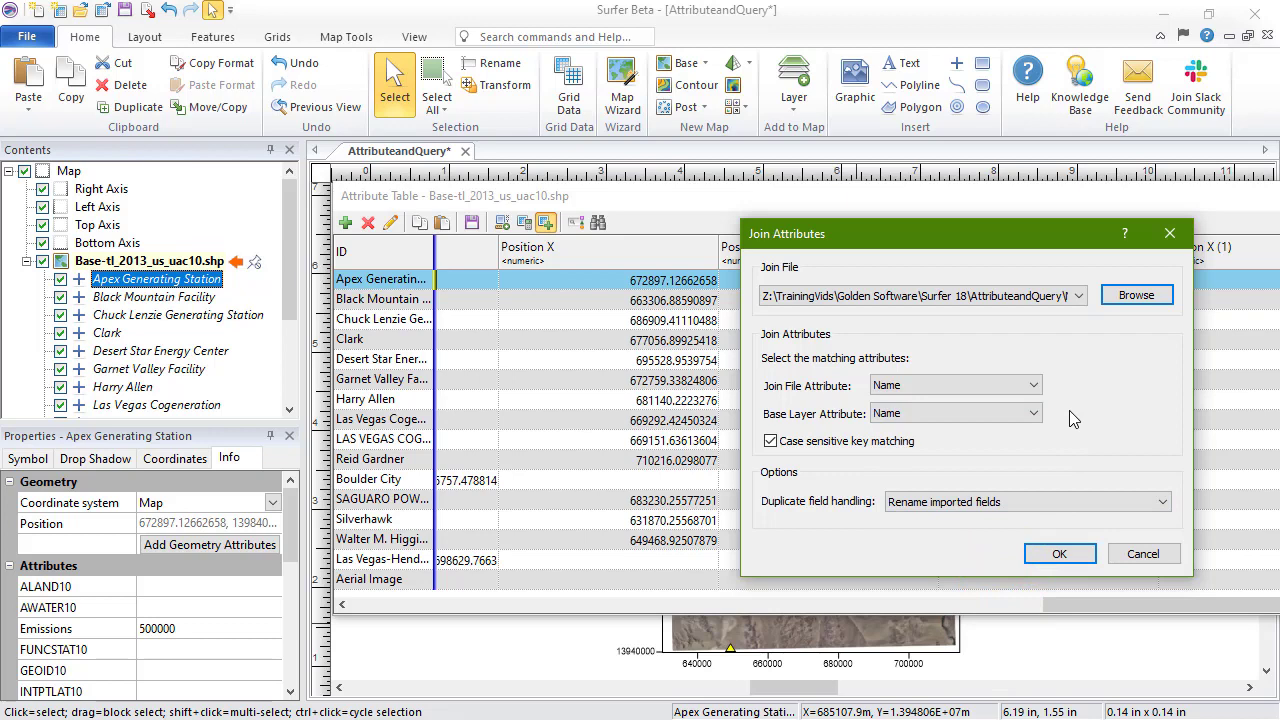
{"action": "mouse_move", "coordinate": [1150, 497]}
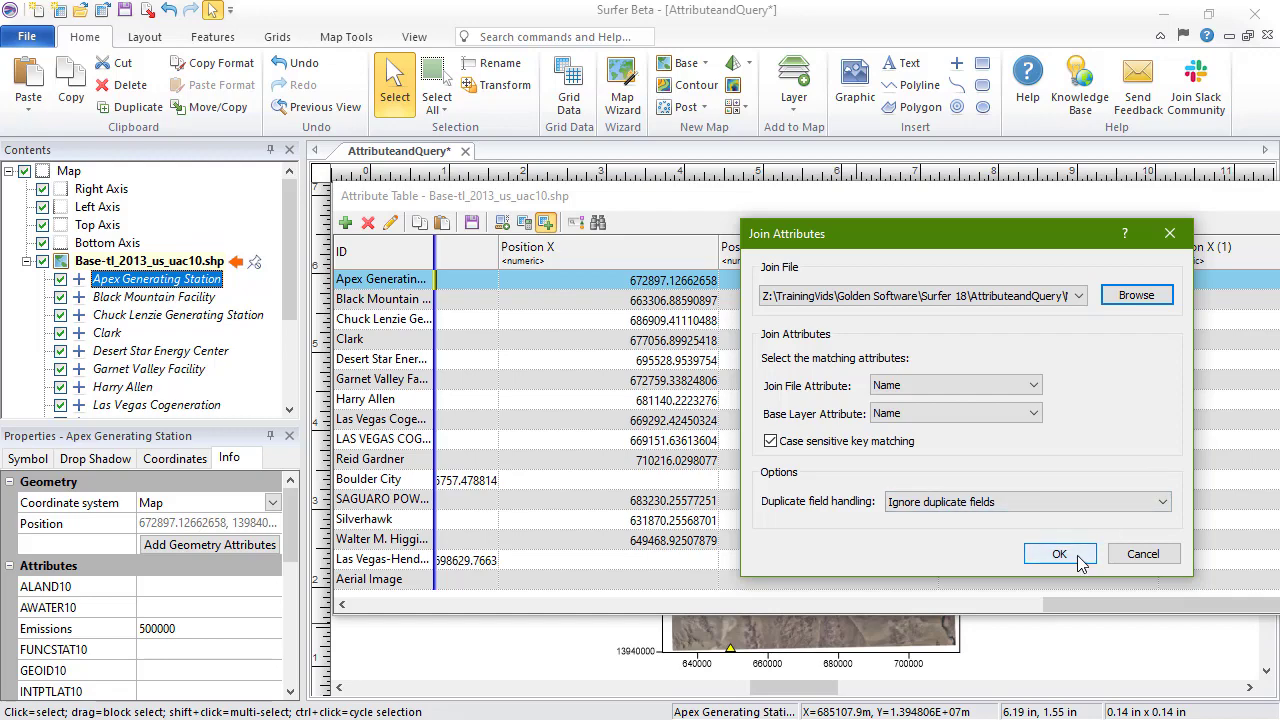
{"action": "left_click", "coordinate": [1059, 553]}
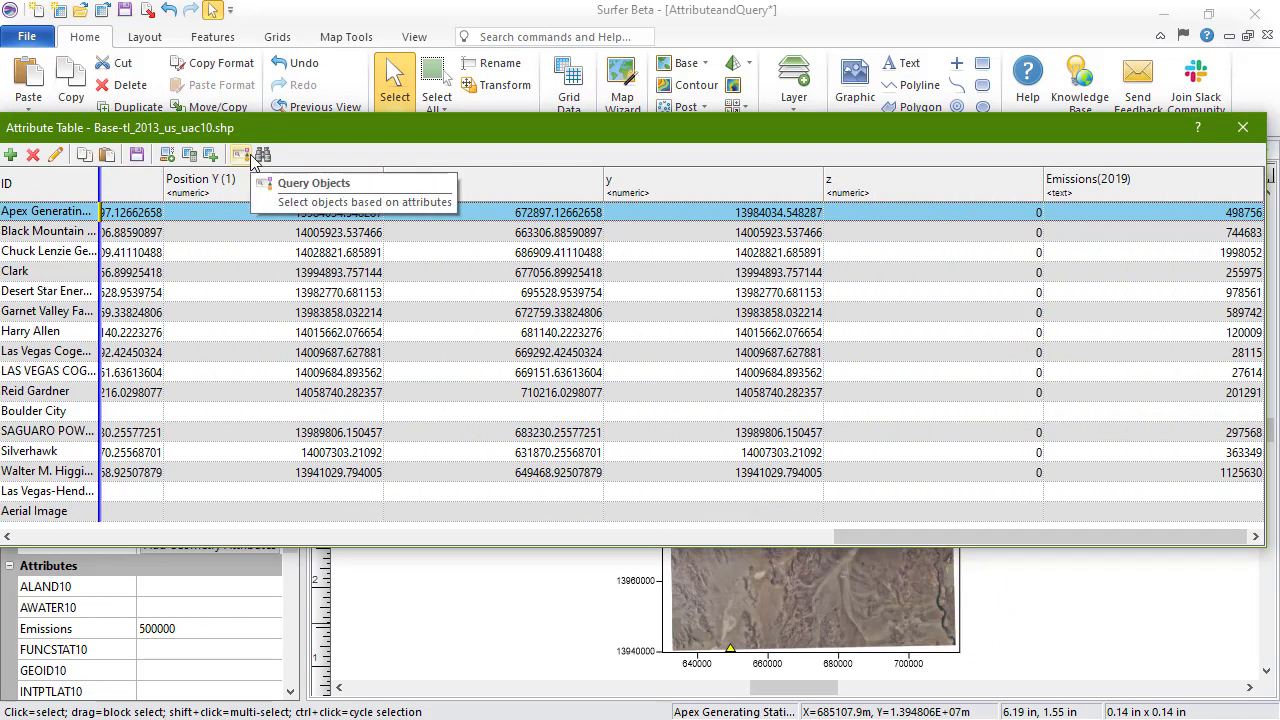
Step: Draft an attribute query for Emissions above 1000000, then dismiss it
{"action": "left_click", "coordinate": [313, 182]}
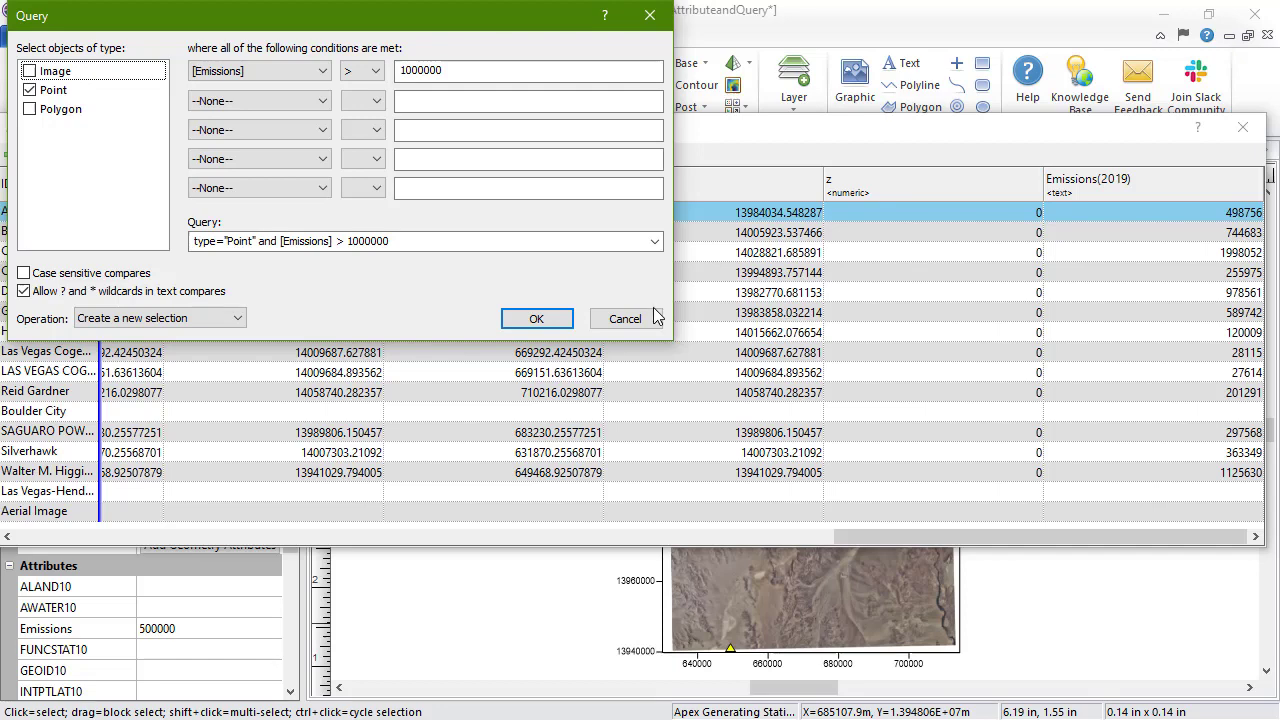
{"action": "left_click", "coordinate": [536, 318]}
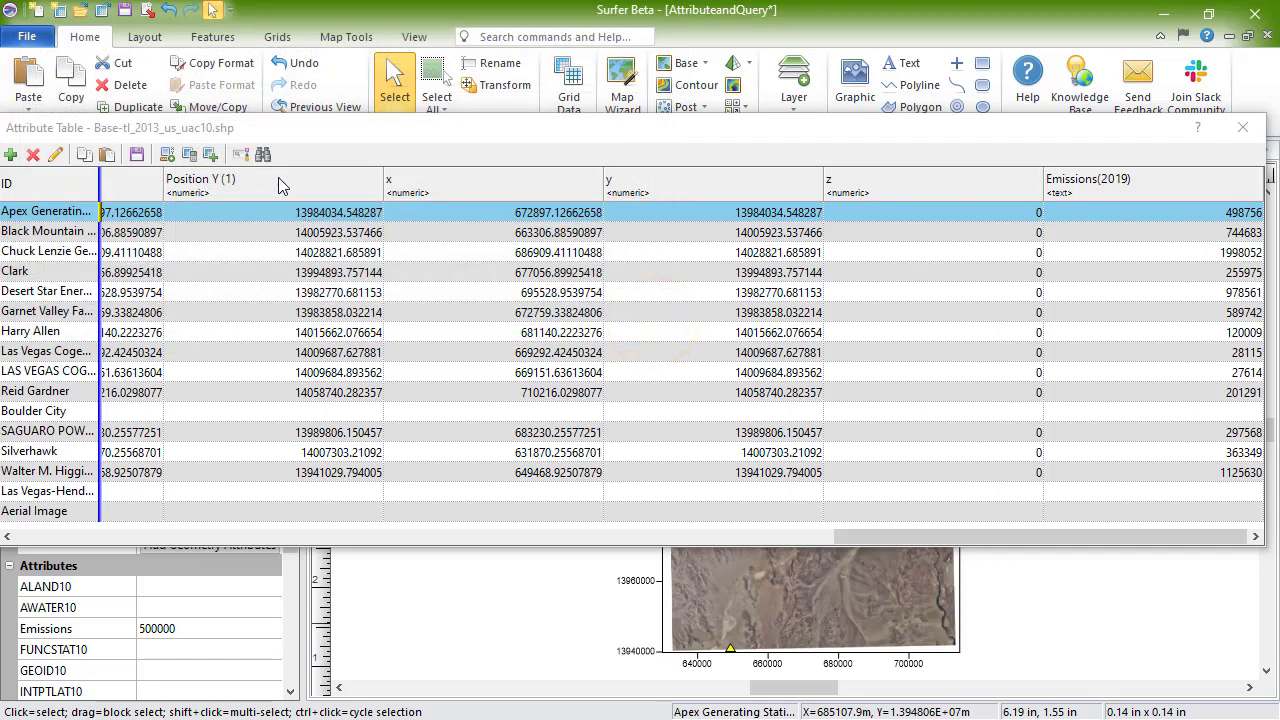
{"action": "left_click", "coordinate": [265, 154]}
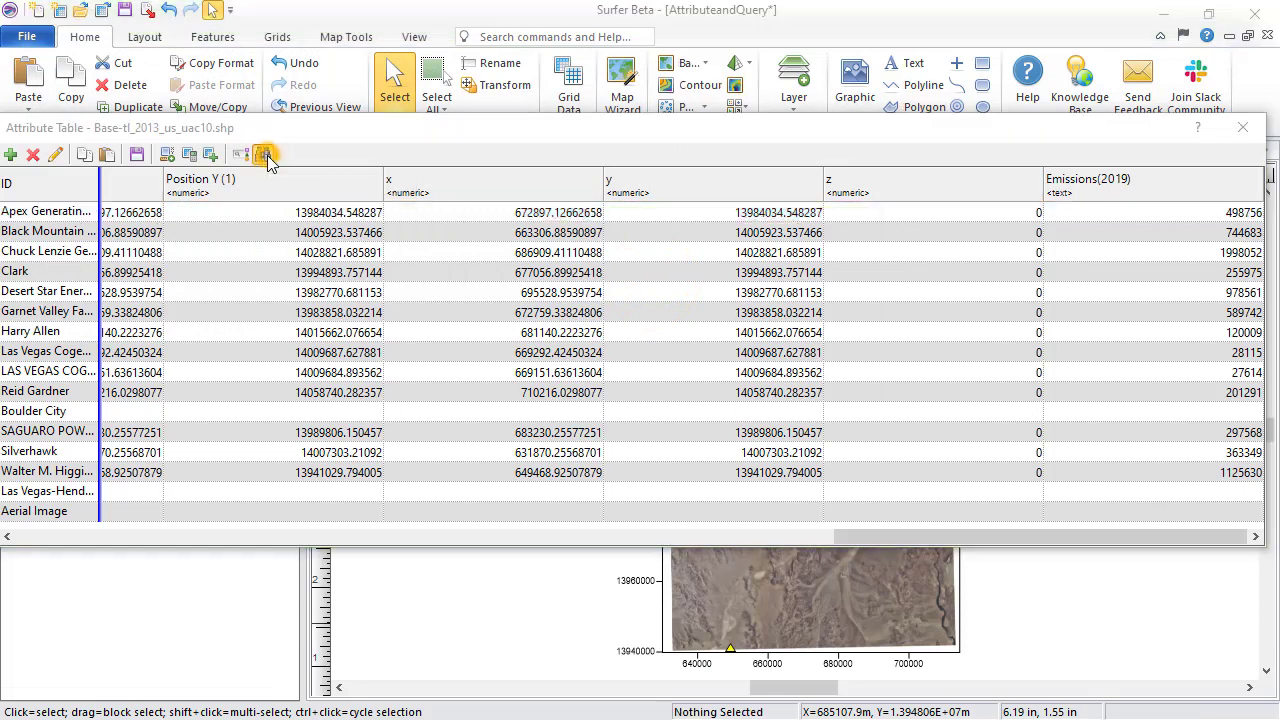
Step: Open and dismiss an empty Find and Replace, then close the attribute table
{"action": "left_click", "coordinate": [263, 154]}
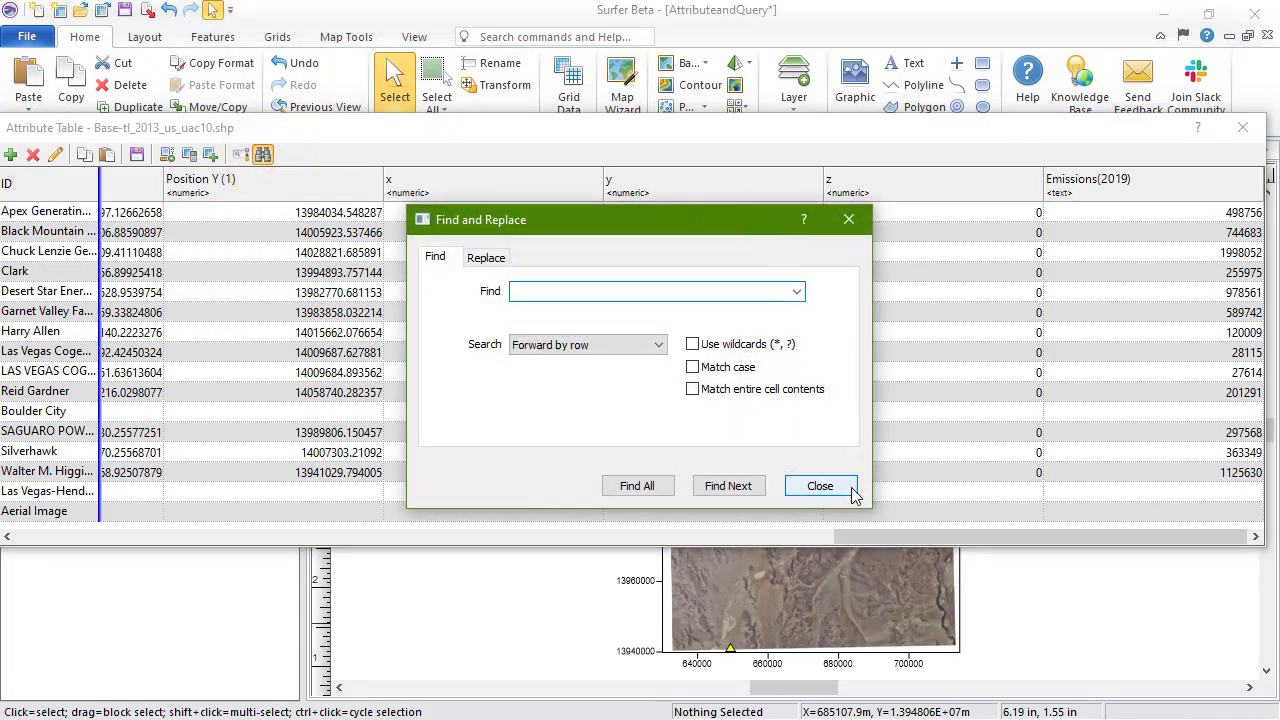
{"action": "left_click", "coordinate": [819, 485]}
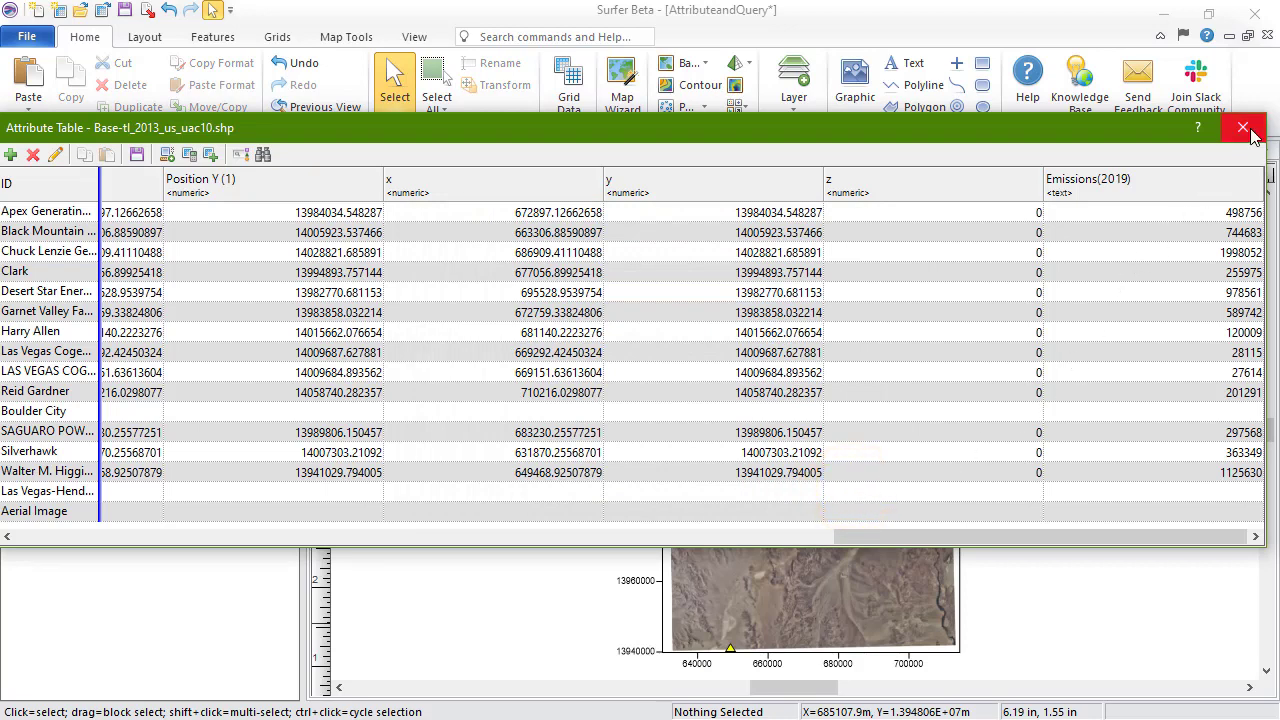
{"action": "left_click", "coordinate": [1243, 128]}
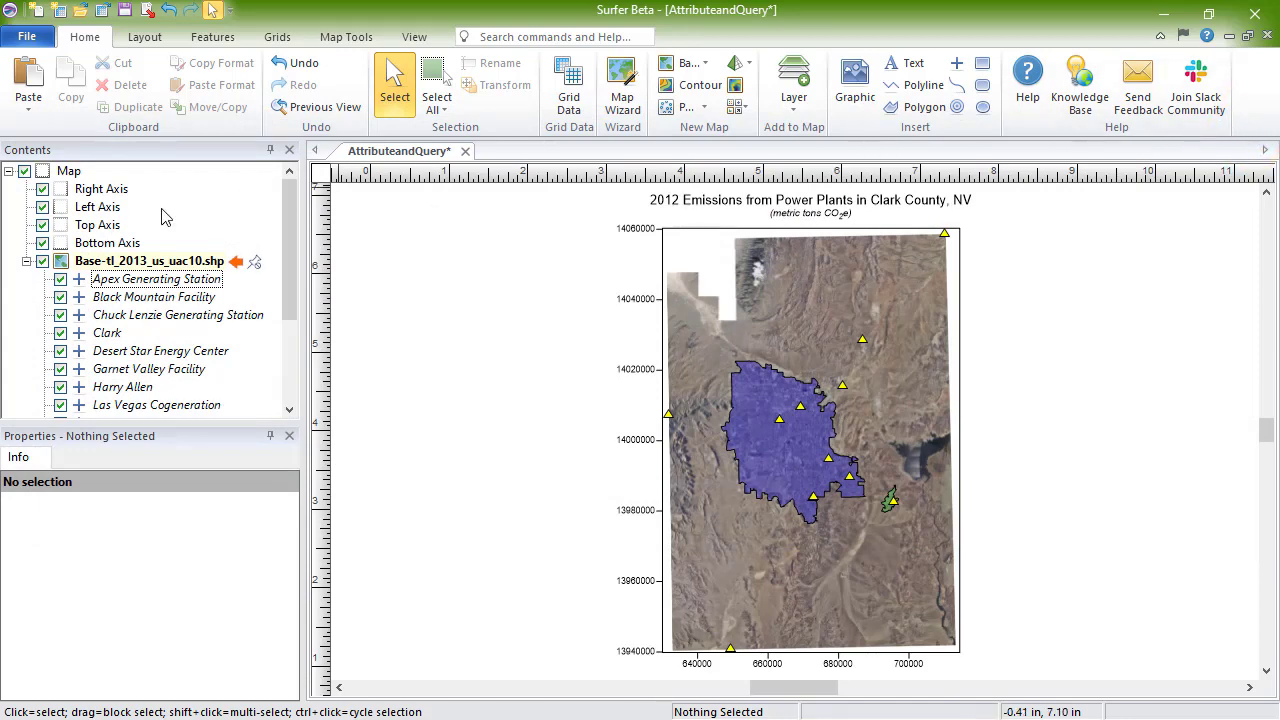
Step: Open Query Objects for the Base-tl_2013_us_uac10.shp layer from Map Tools
{"action": "left_click", "coordinate": [150, 261]}
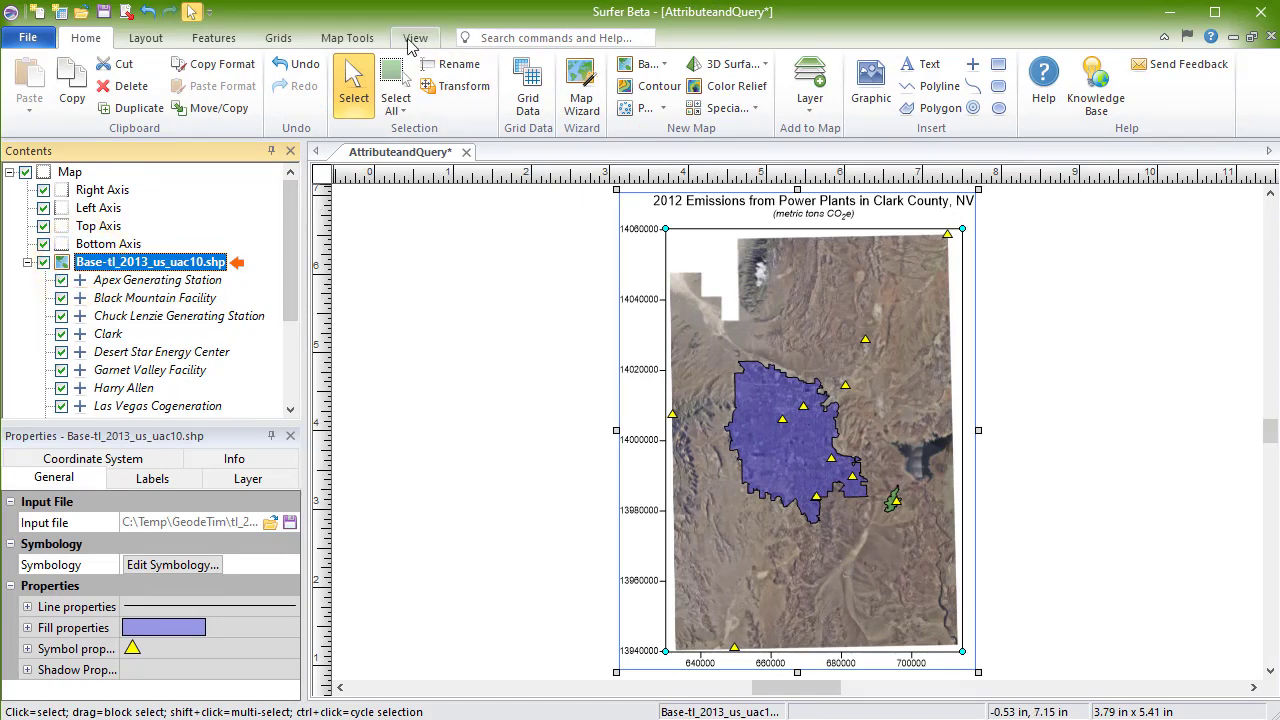
{"action": "left_click", "coordinate": [347, 38]}
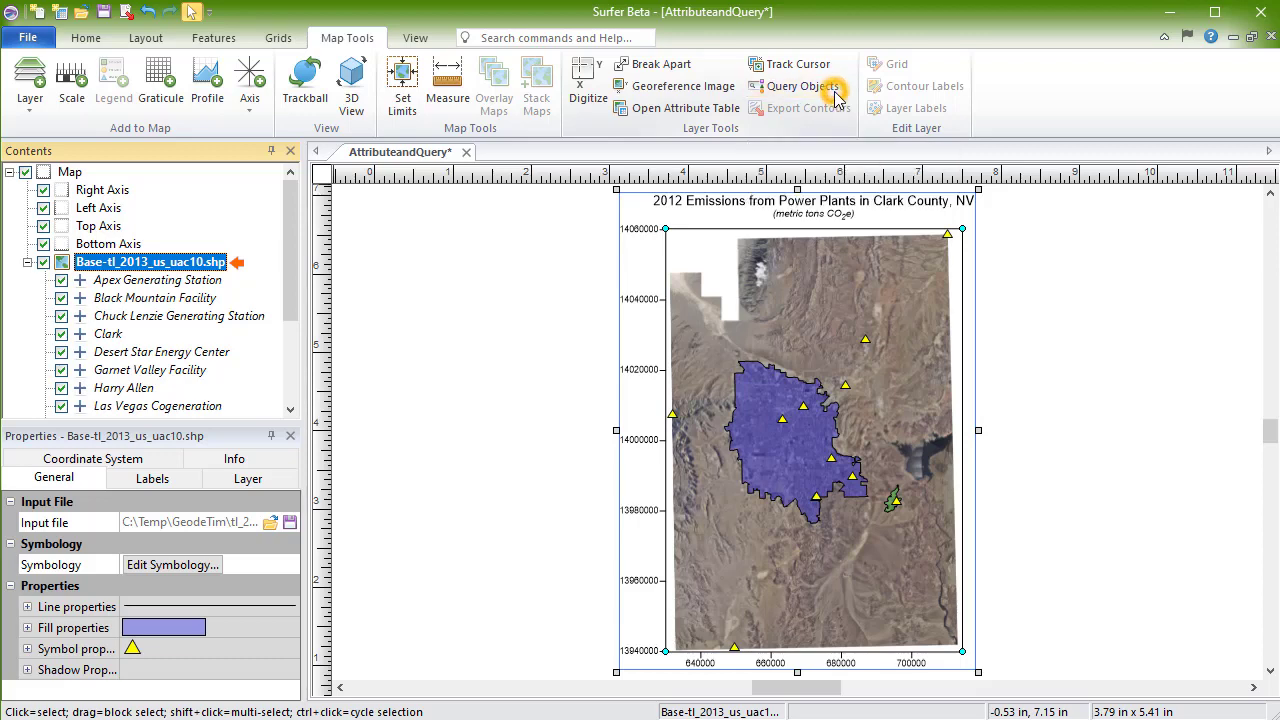
{"action": "left_click", "coordinate": [800, 86]}
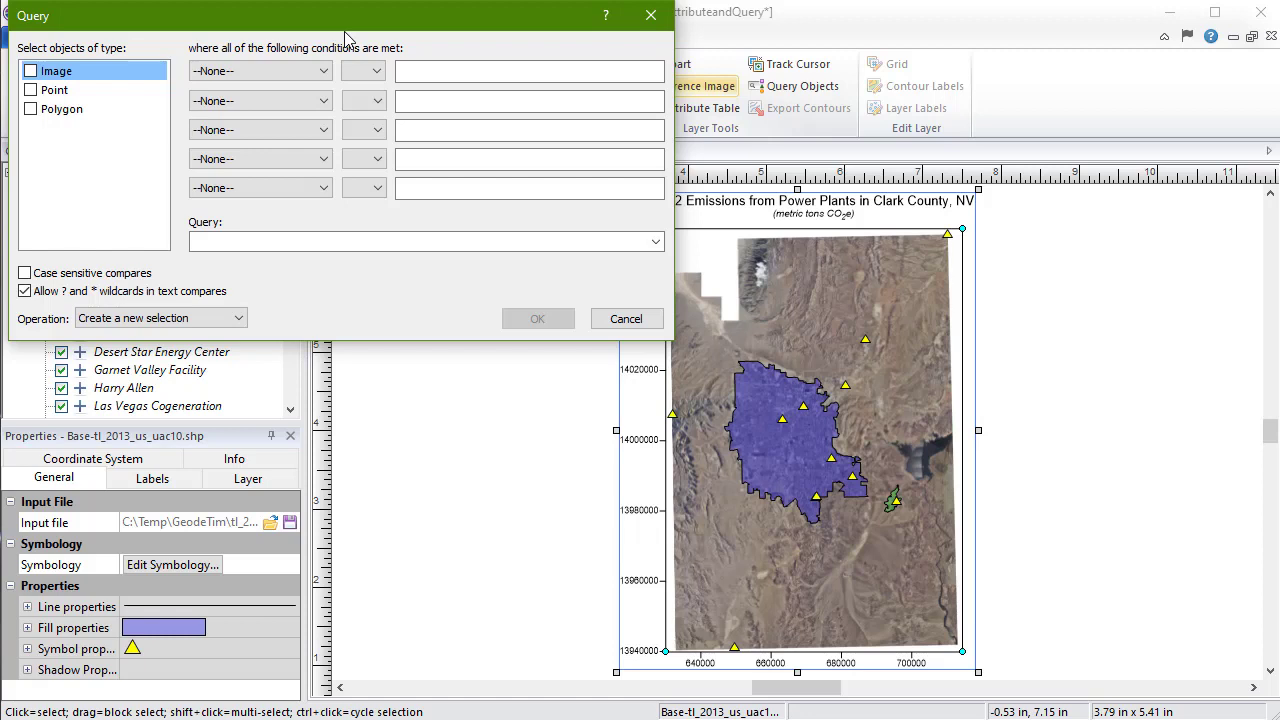
Step: Restrict the query to Point objects and open the first condition's field list
{"action": "left_click", "coordinate": [55, 70]}
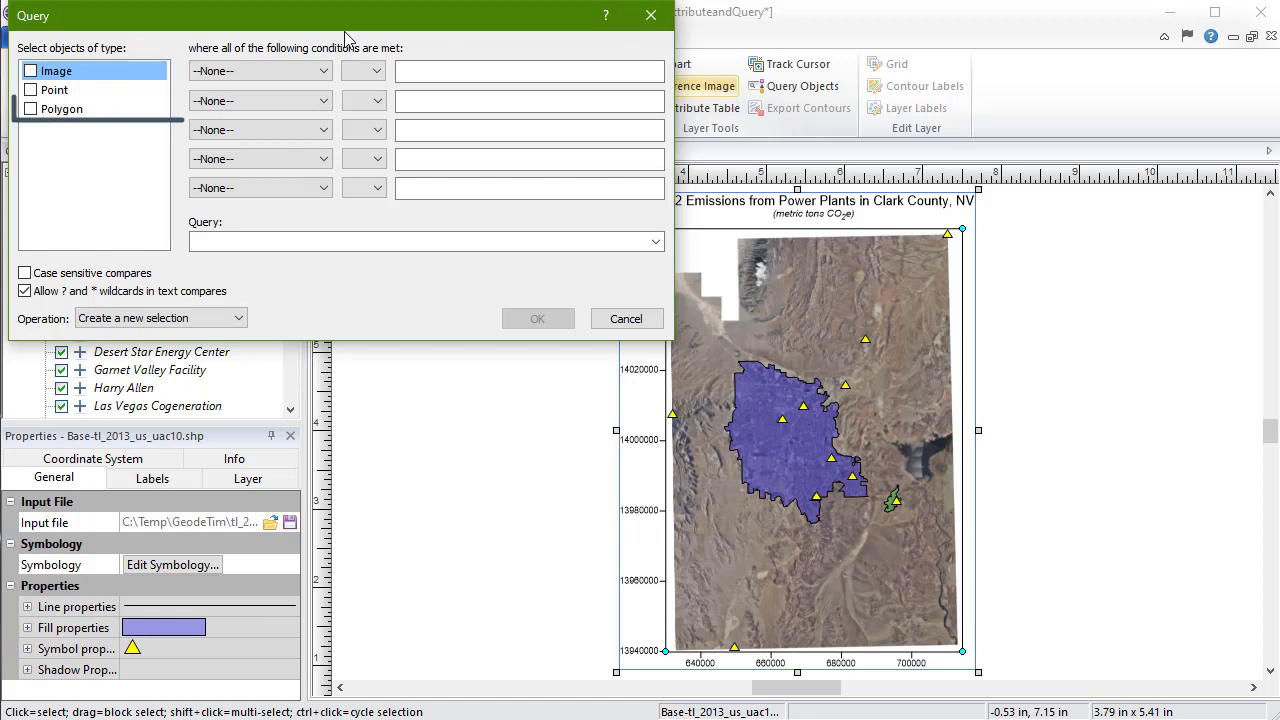
{"action": "left_click", "coordinate": [67, 108]}
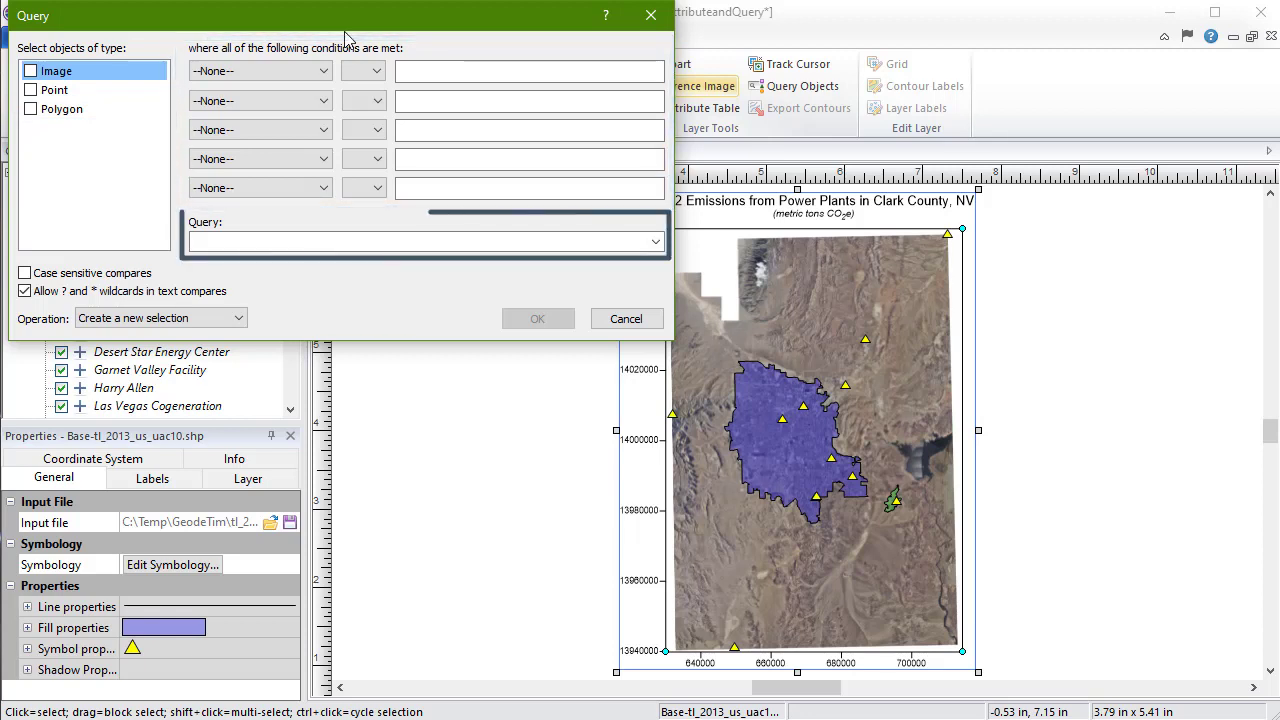
{"action": "left_click", "coordinate": [423, 240]}
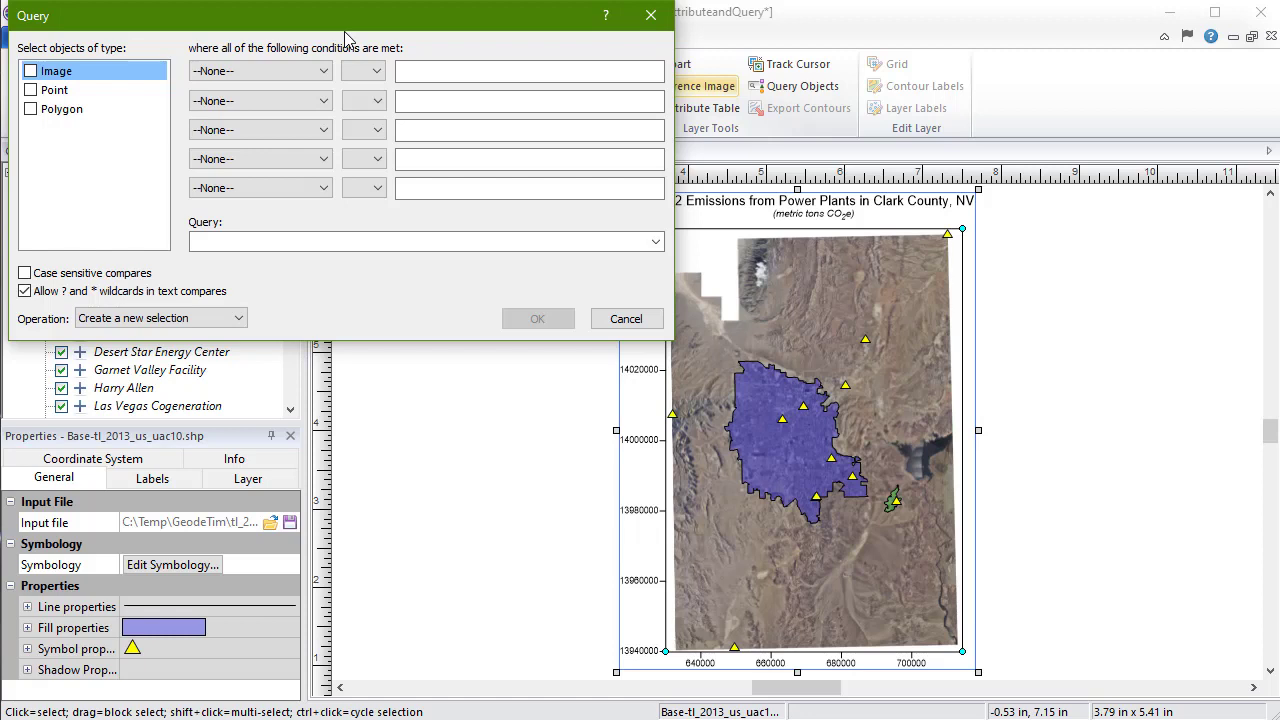
{"action": "left_click", "coordinate": [31, 90]}
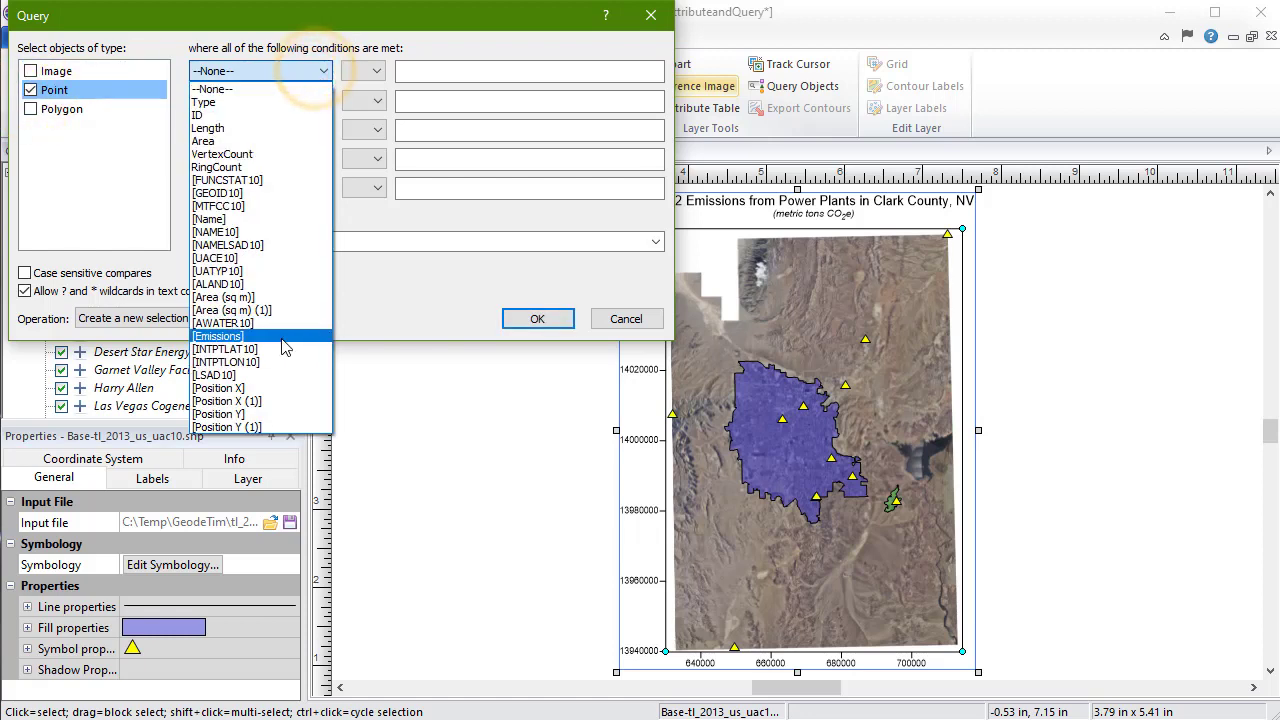
Step: Set the query condition to [Emissions] > 1000000 and browse the Operation choices
{"action": "left_click", "coordinate": [217, 336]}
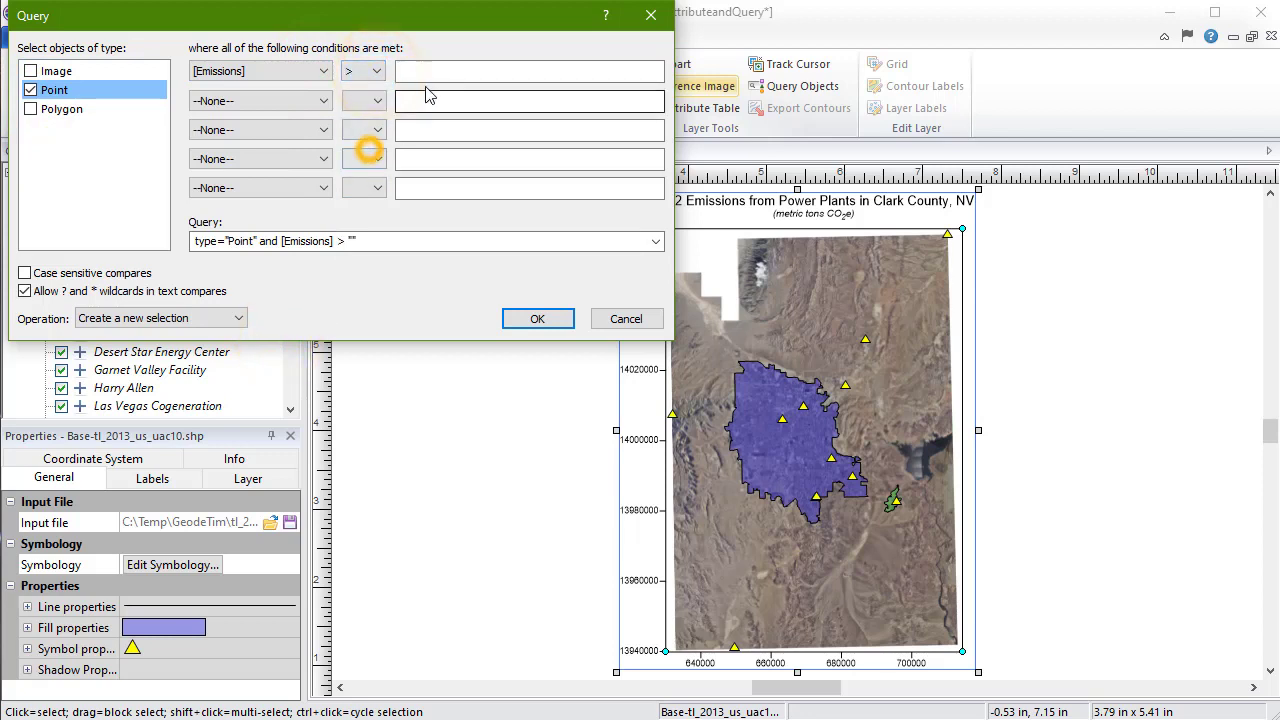
{"action": "type", "text": "1000000"}
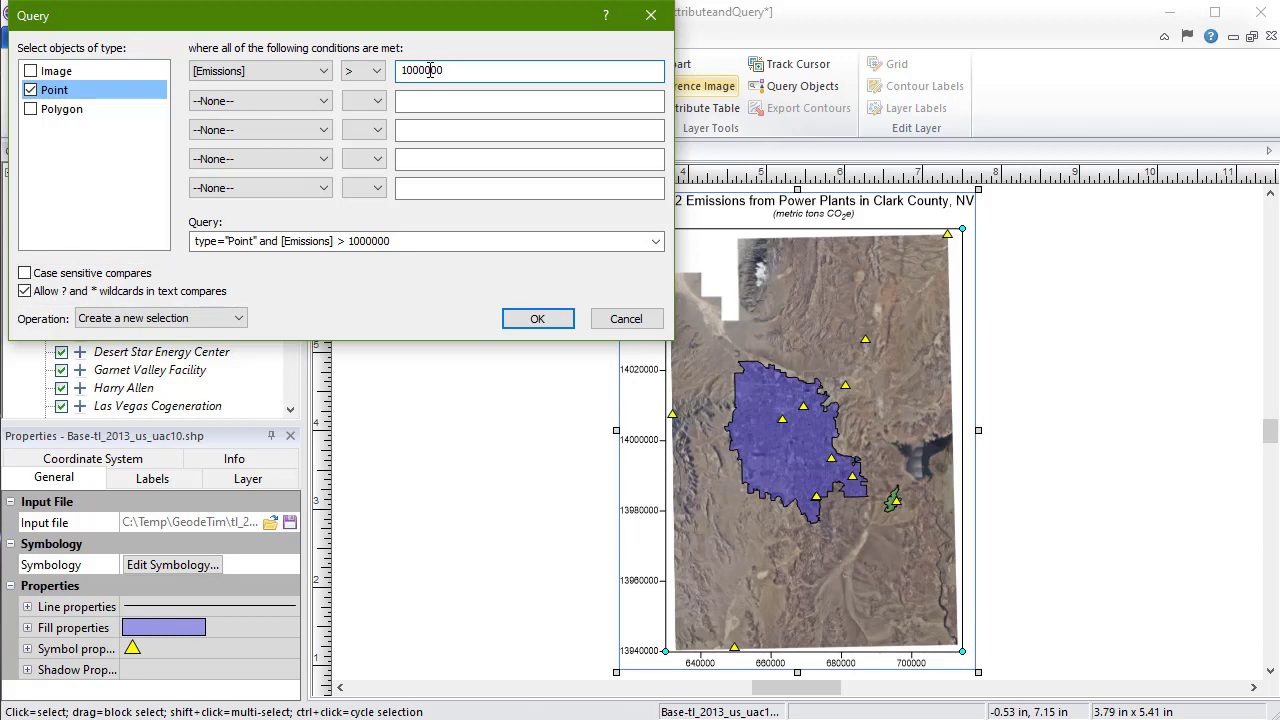
{"action": "left_click", "coordinate": [239, 318]}
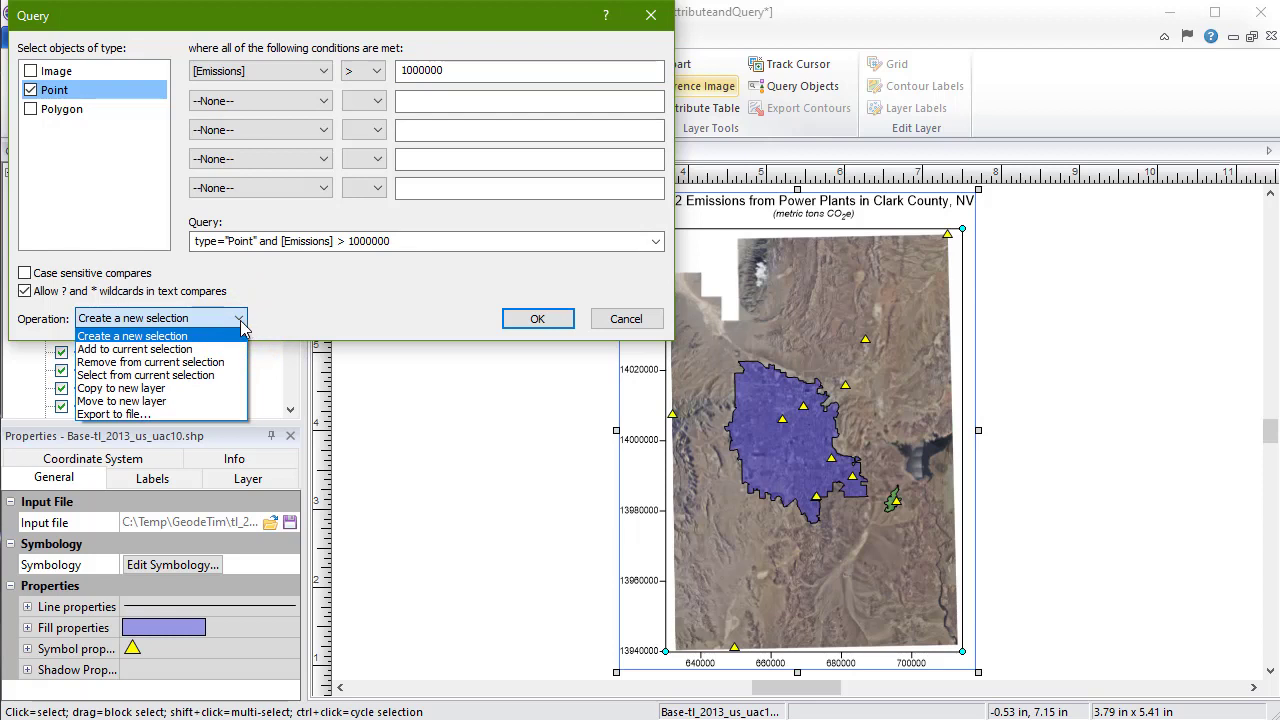
{"action": "mouse_move", "coordinate": [230, 338]}
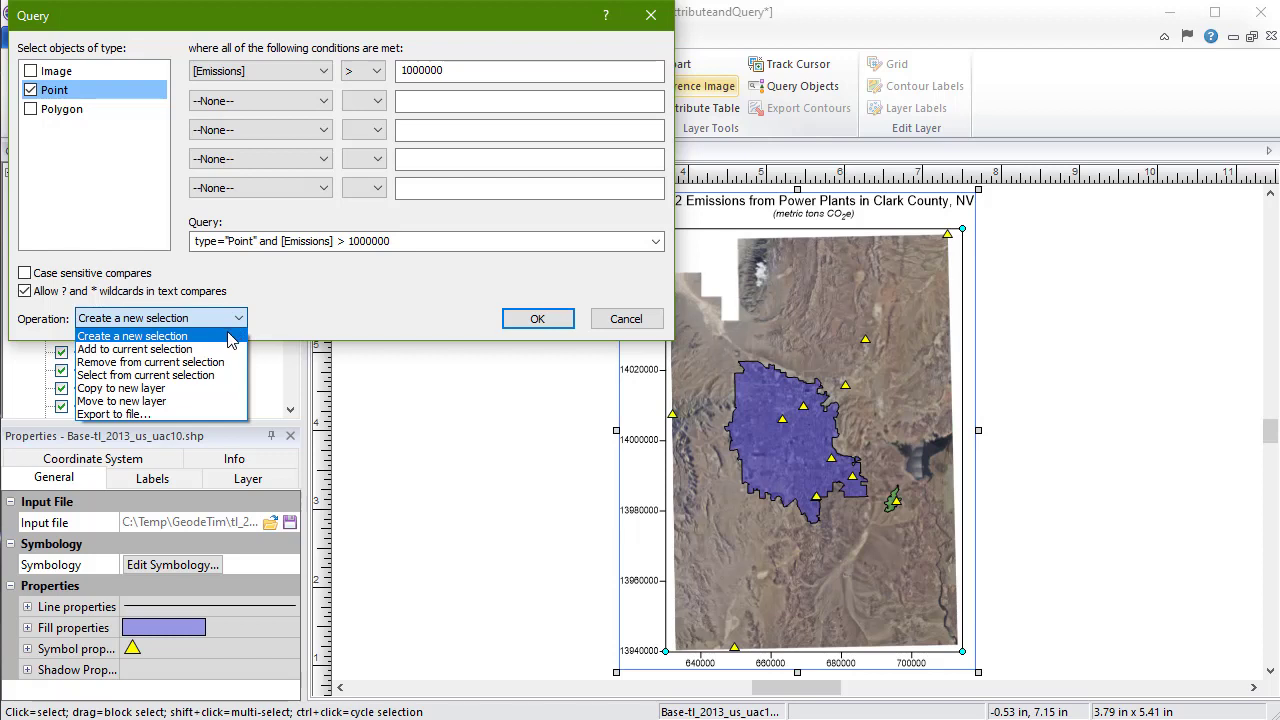
{"action": "mouse_move", "coordinate": [135, 348]}
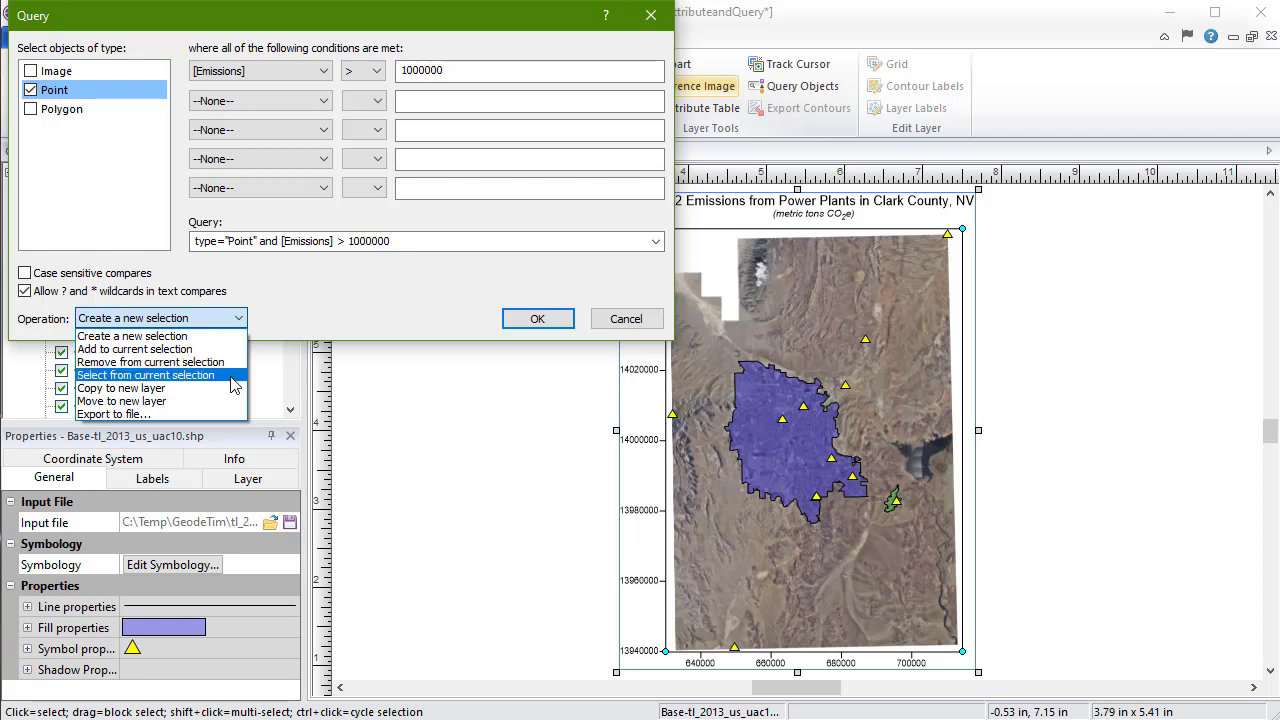
{"action": "mouse_move", "coordinate": [120, 388]}
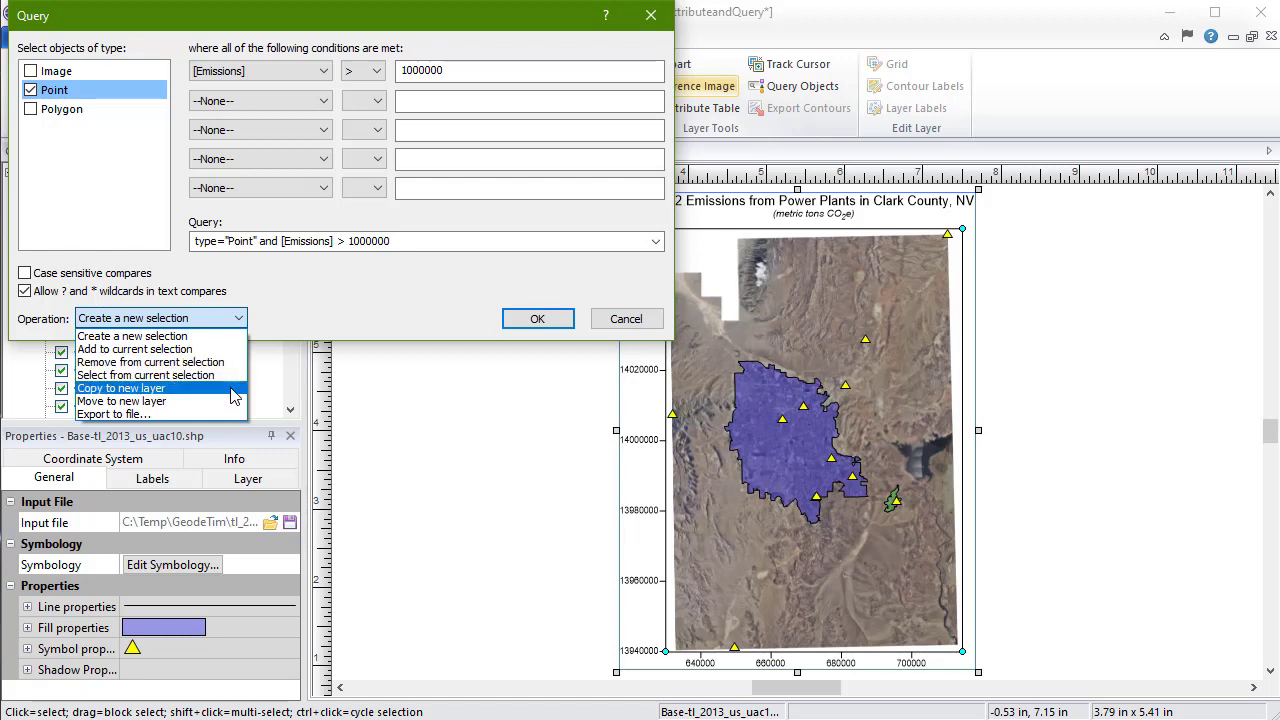
{"action": "mouse_move", "coordinate": [122, 400]}
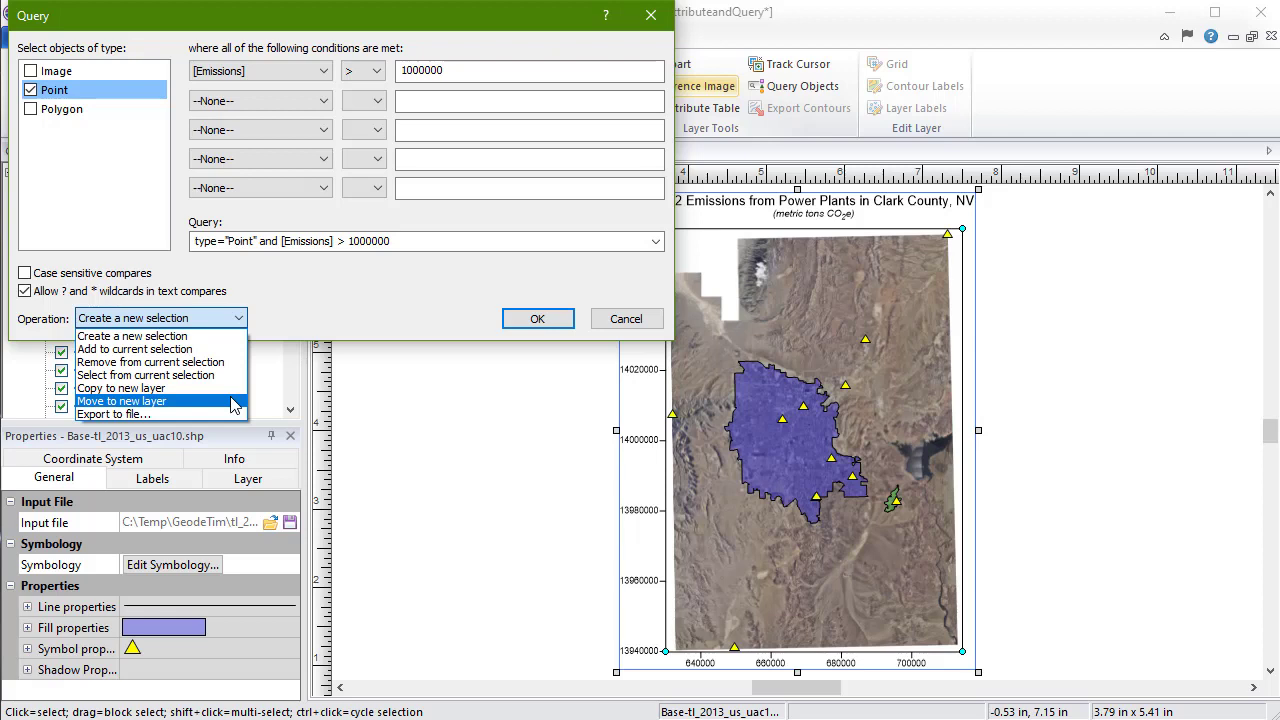
{"action": "mouse_move", "coordinate": [150, 414]}
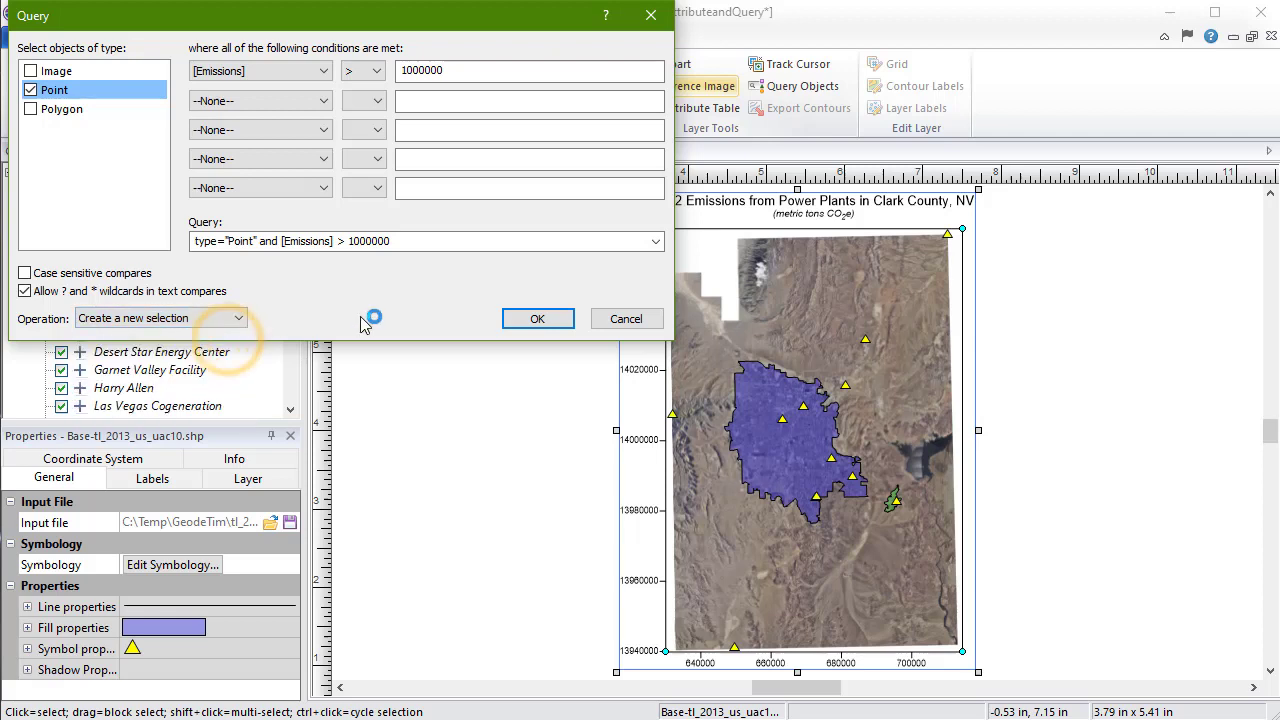
Step: Run the Emissions > 1000000 query as a new selection, selecting four power plants
{"action": "left_click", "coordinate": [537, 318]}
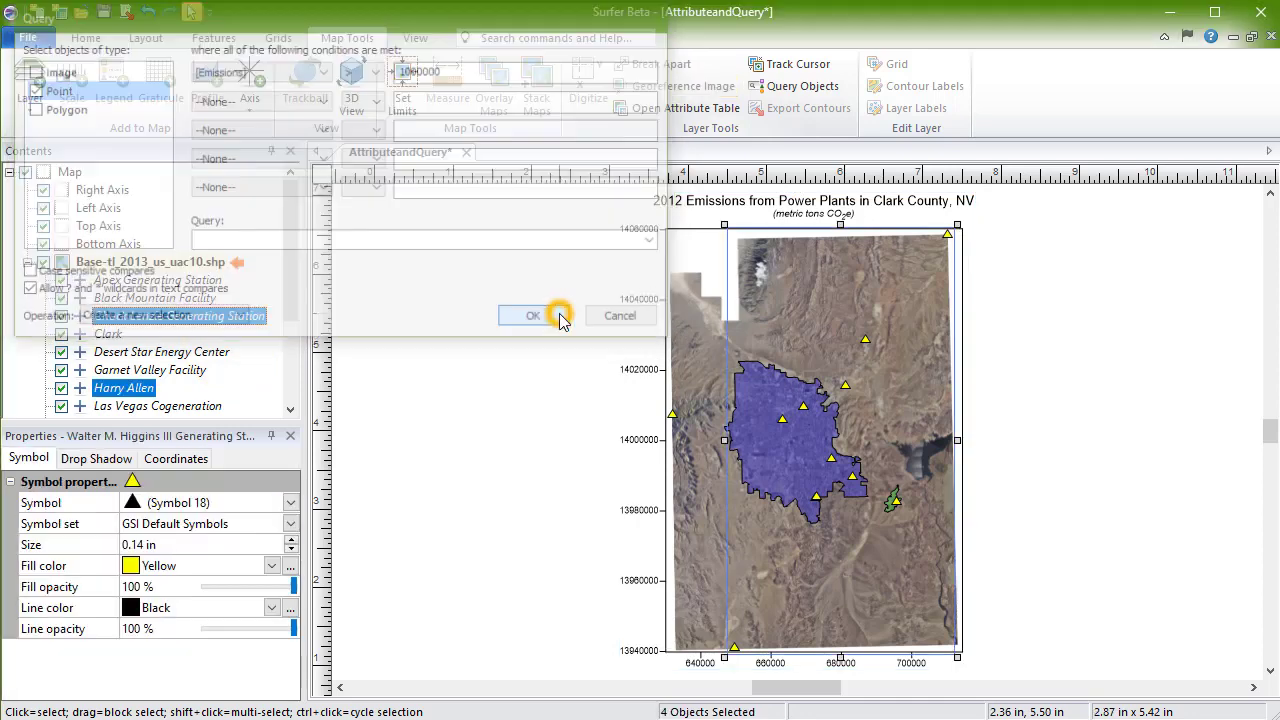
{"action": "left_click", "coordinate": [533, 315]}
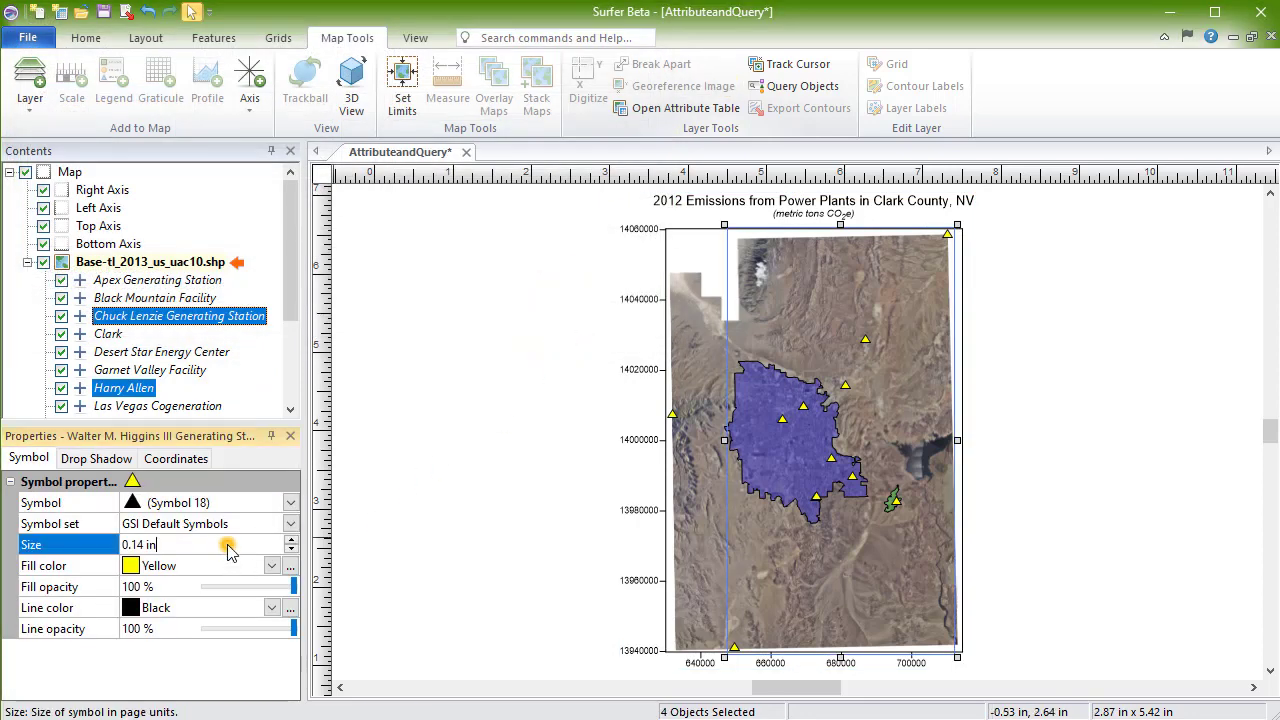